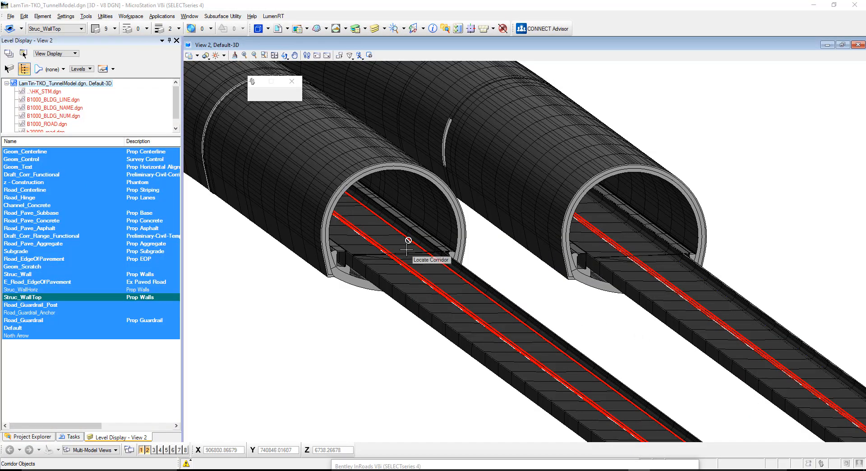
mouse_move(543, 295)
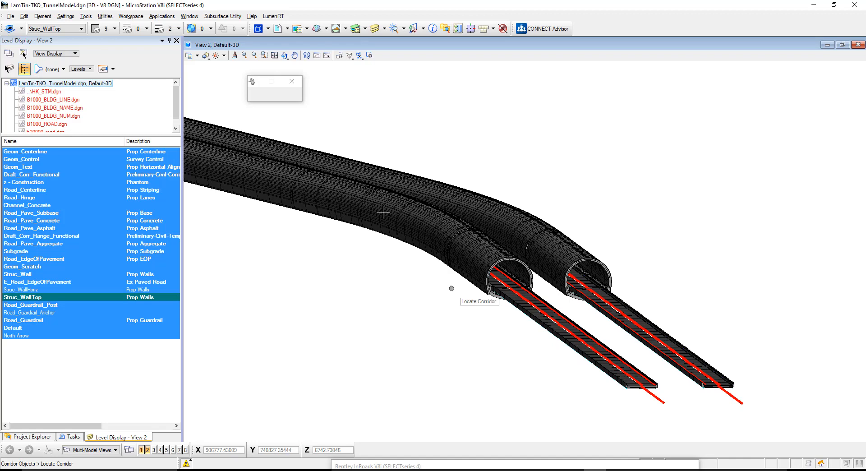
Look along the inside of the tunnel bore down the carriageway in View 2
right_click(274, 87)
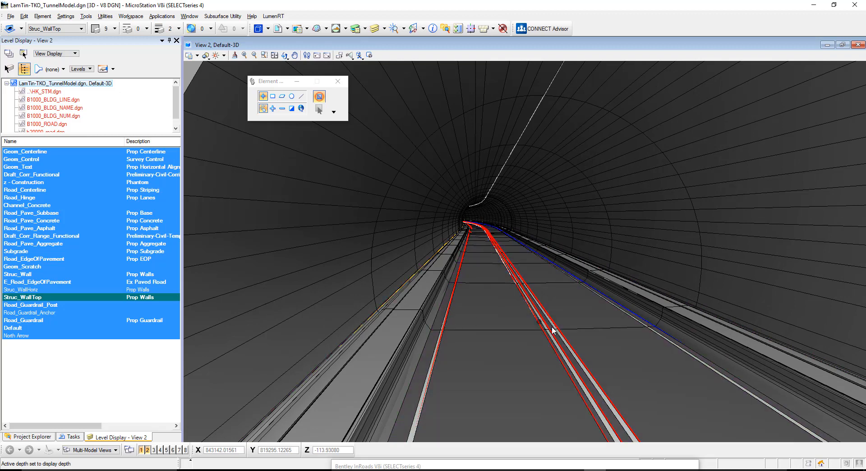
mouse_move(651, 322)
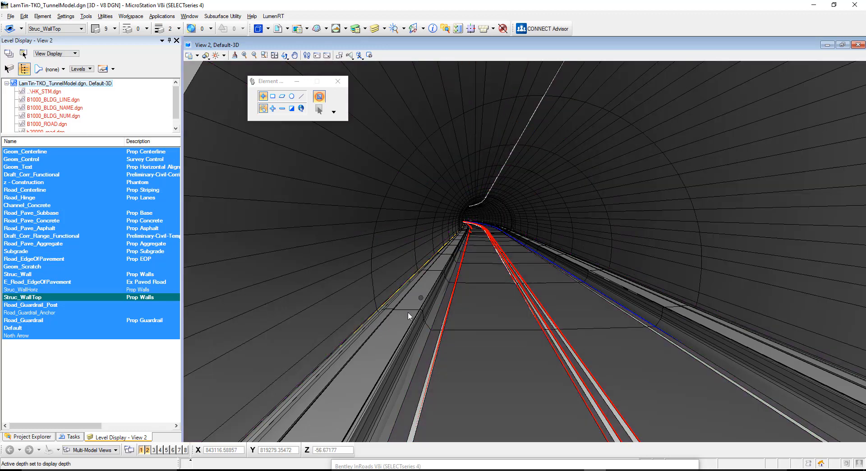
mouse_move(67, 182)
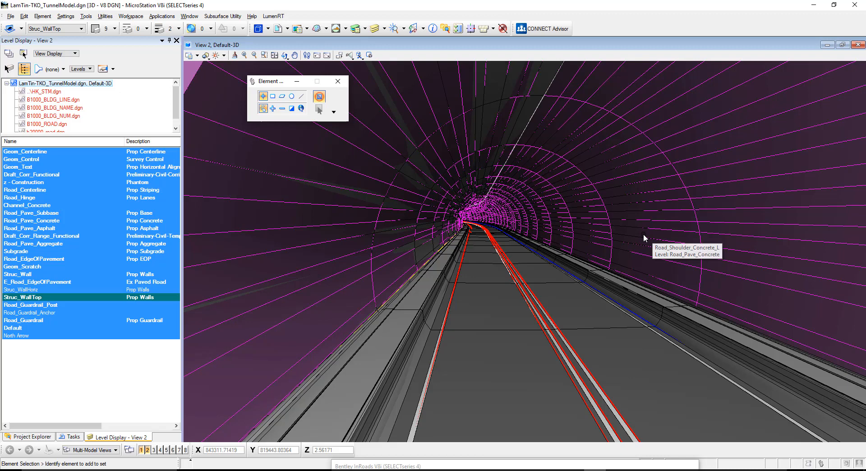
mouse_move(3, 197)
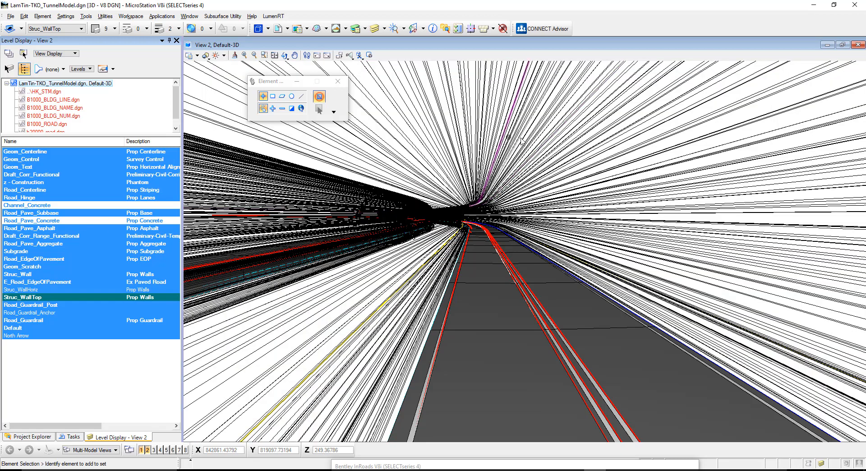
mouse_move(566, 159)
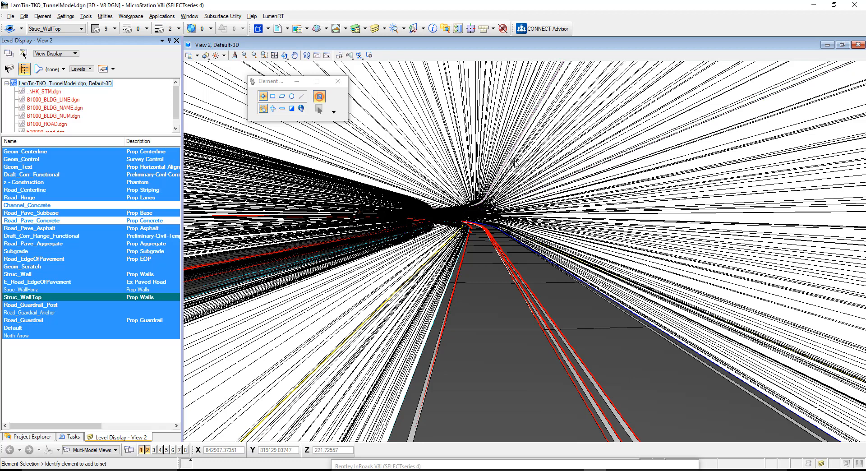
mouse_move(514, 163)
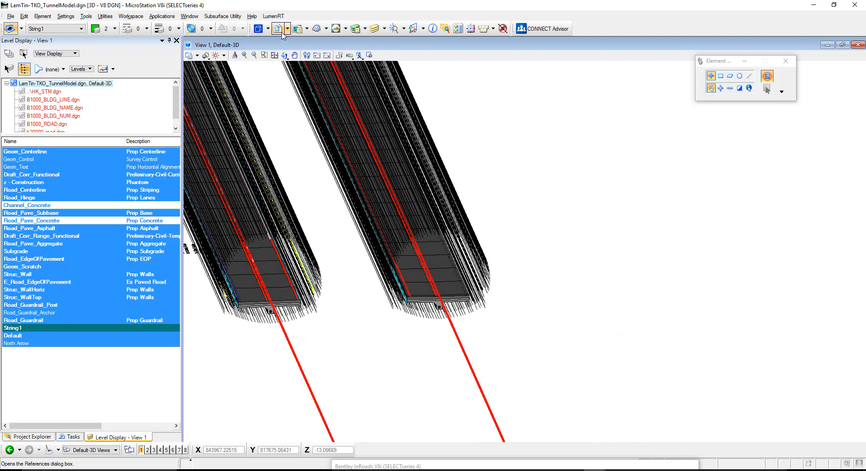
Activate the Default 2D model from the Models dialog
left_click(259, 28)
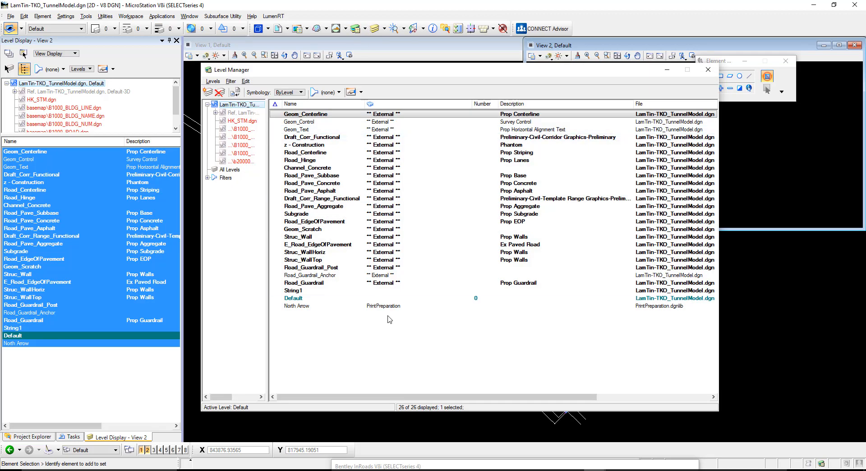
mouse_move(720, 367)
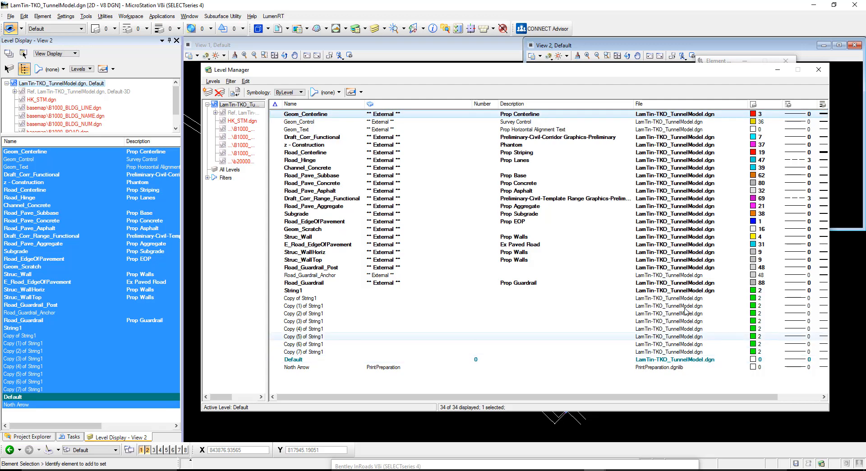
Rename the first copy of level String1 to String2 and move on to the next copy
left_click(299, 298)
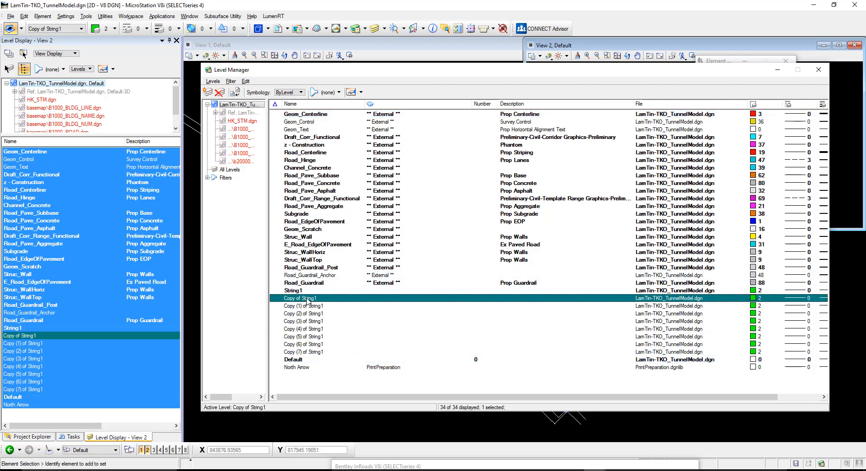
double_click(299, 297)
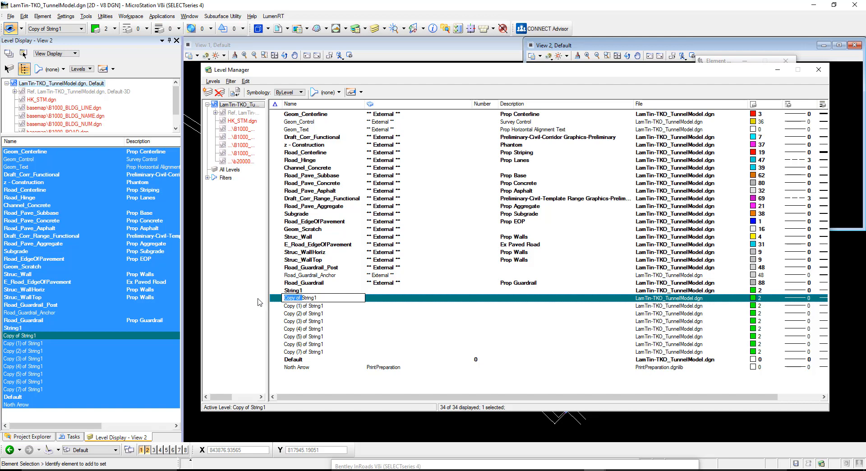
type("String1")
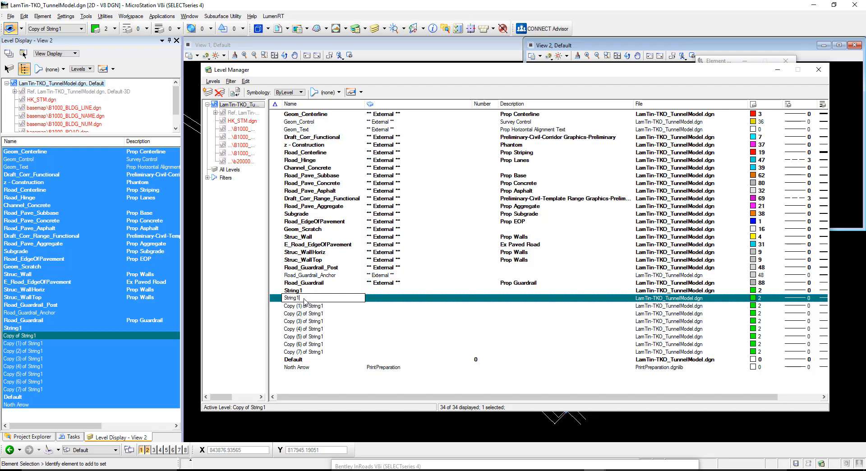
type("String2")
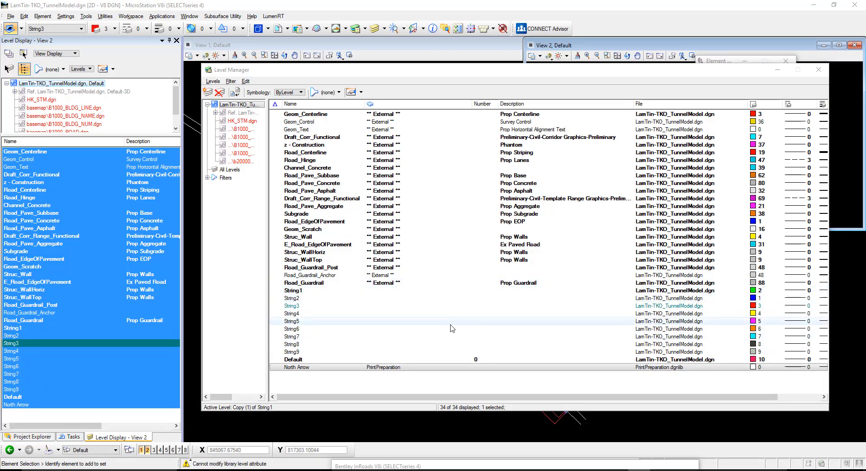
left_click(291, 306)
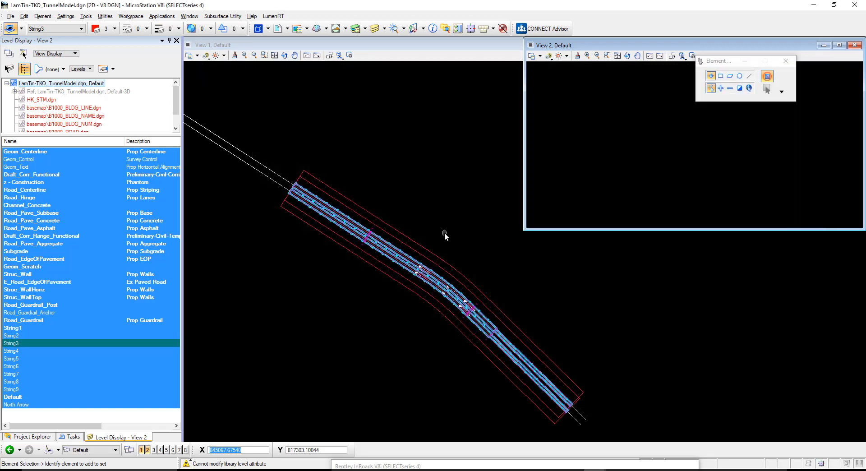
mouse_move(314, 158)
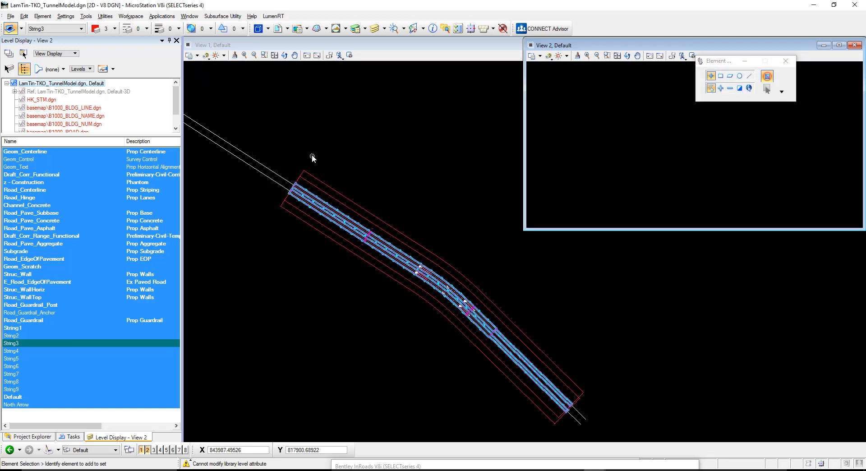
Bring up the Element Templates dialog from the Element menu
left_click(52, 17)
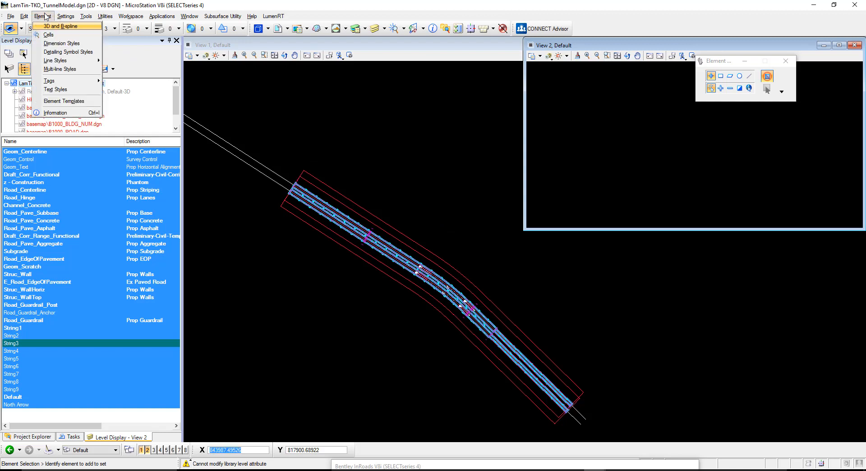
mouse_move(55, 89)
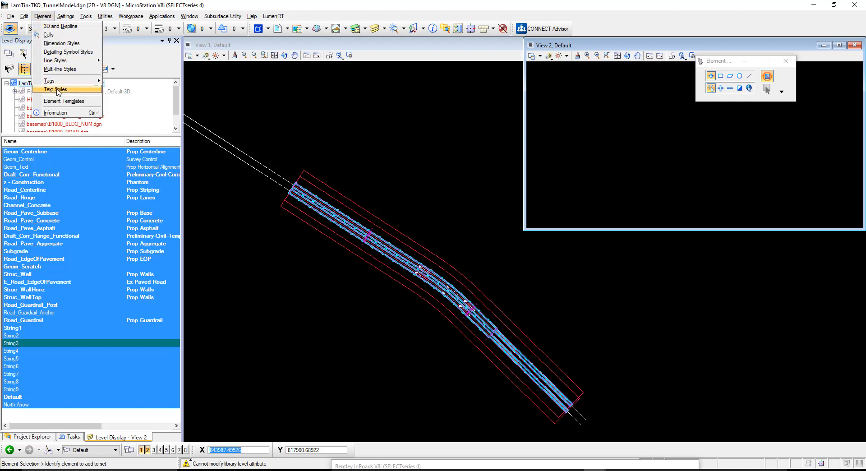
left_click(63, 101)
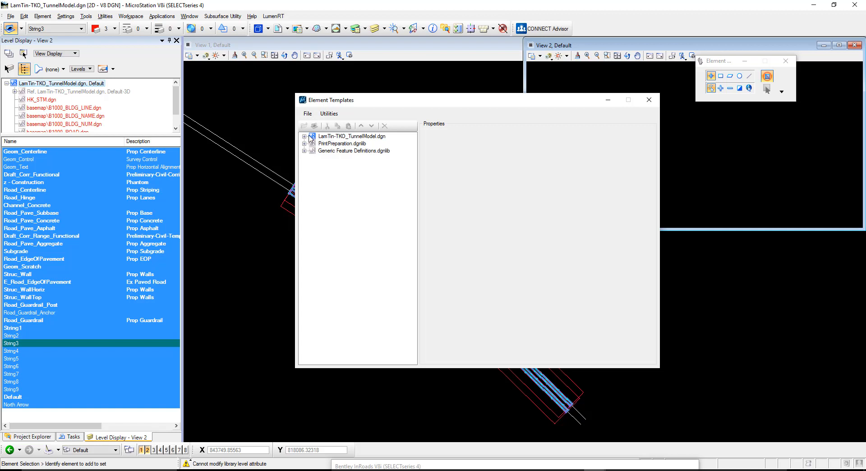
mouse_move(318, 147)
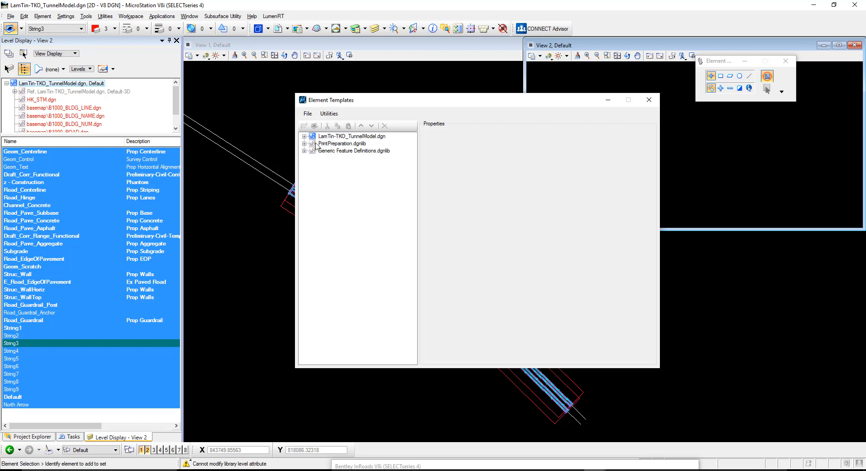
Copy the Linear String1 template repeatedly to make templates for String2 through String9
left_click(303, 136)
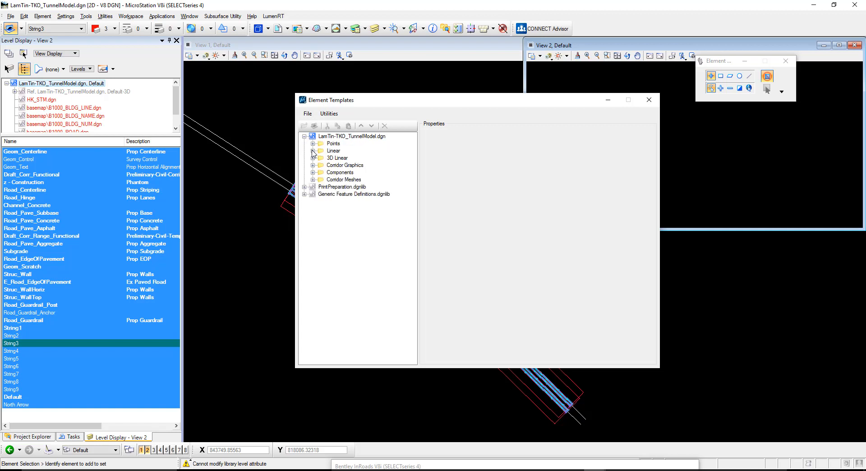
left_click(313, 150)
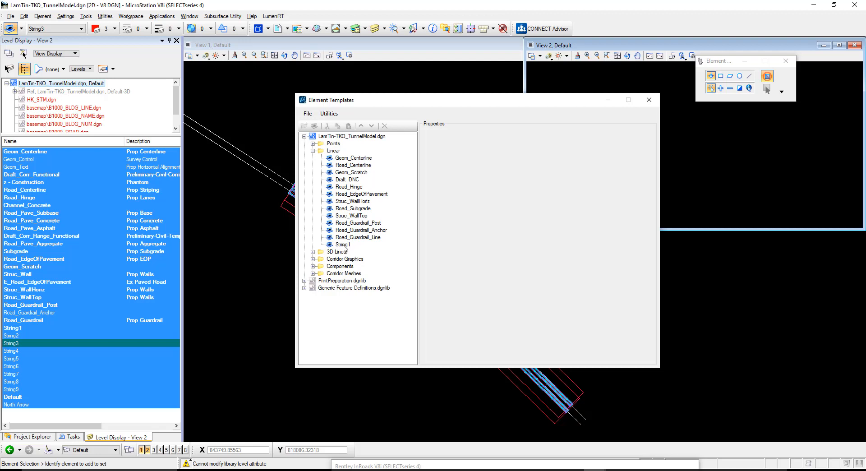
right_click(343, 244)
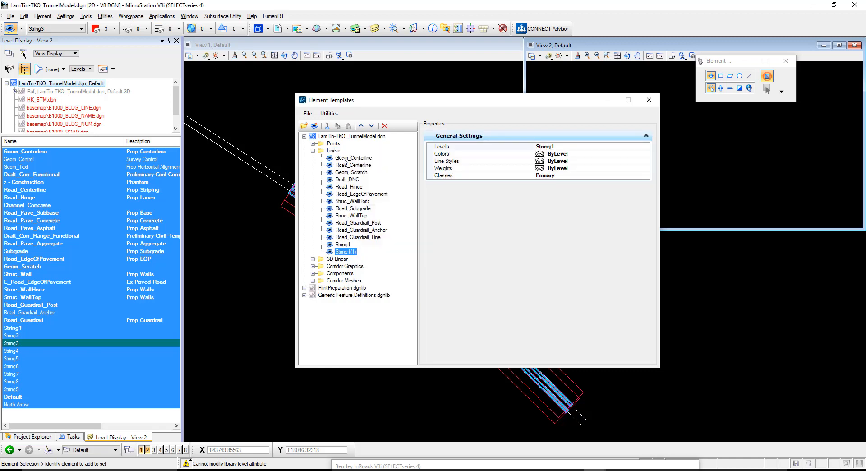
right_click(334, 150)
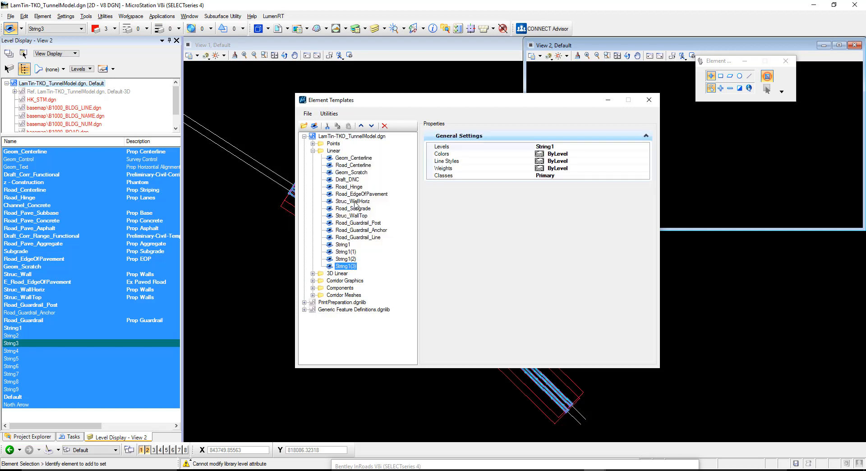
left_click(332, 150)
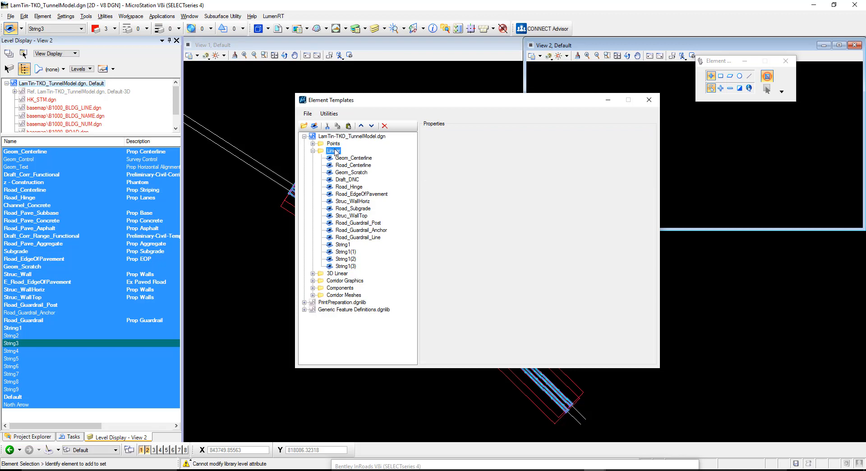
left_click(346, 272)
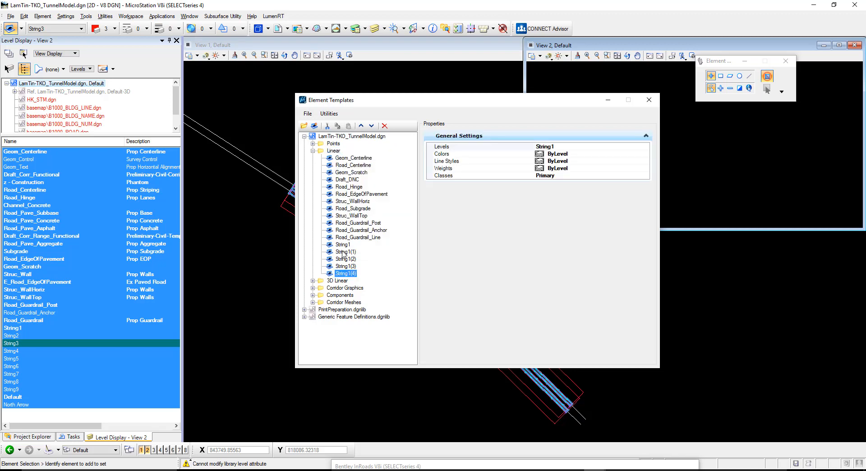
Rename the copied templates String2–String9 and close the Element Templates dialog
double_click(345, 251)
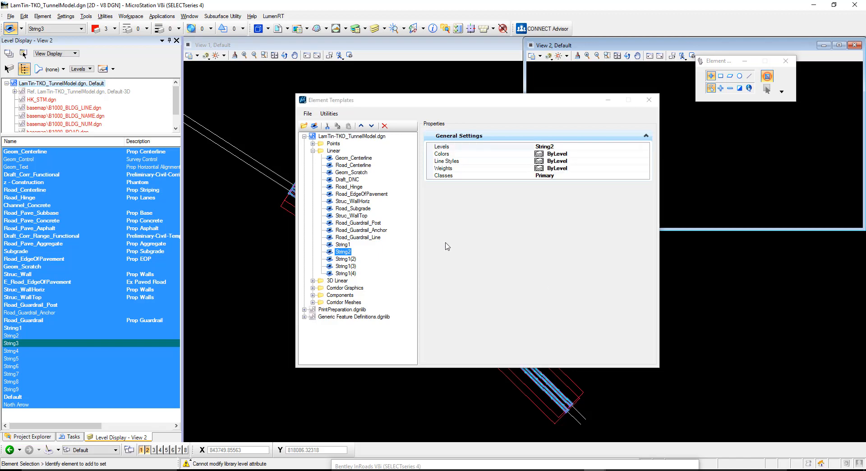
mouse_move(520, 157)
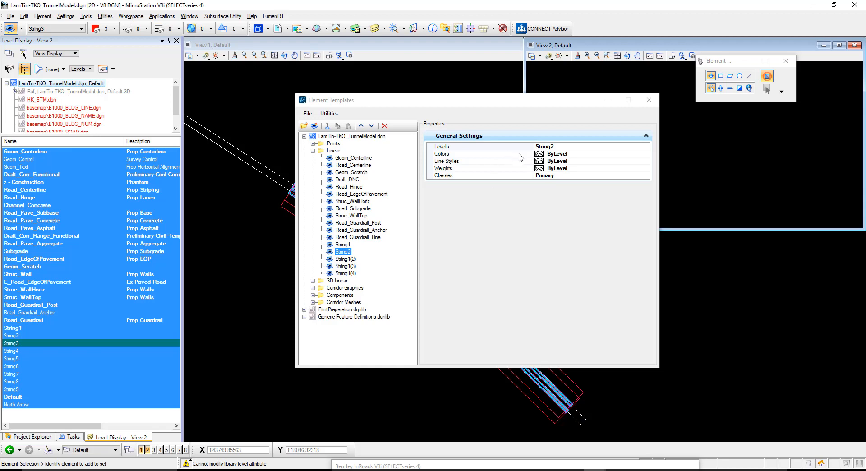
mouse_move(523, 207)
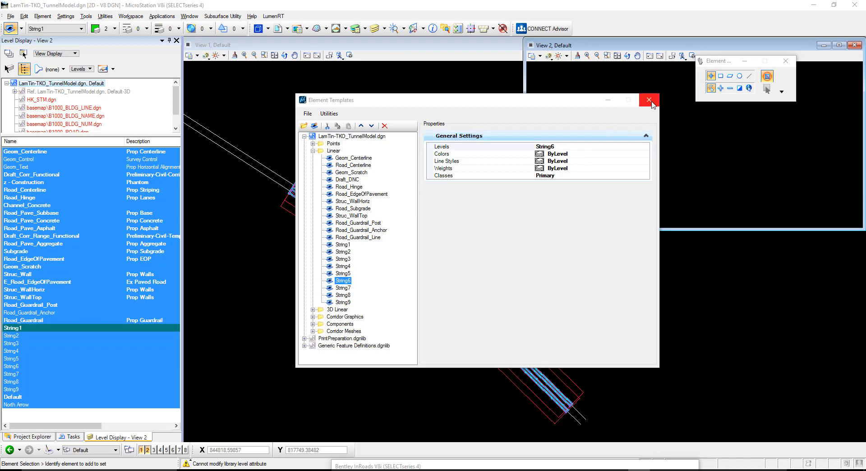
left_click(649, 100)
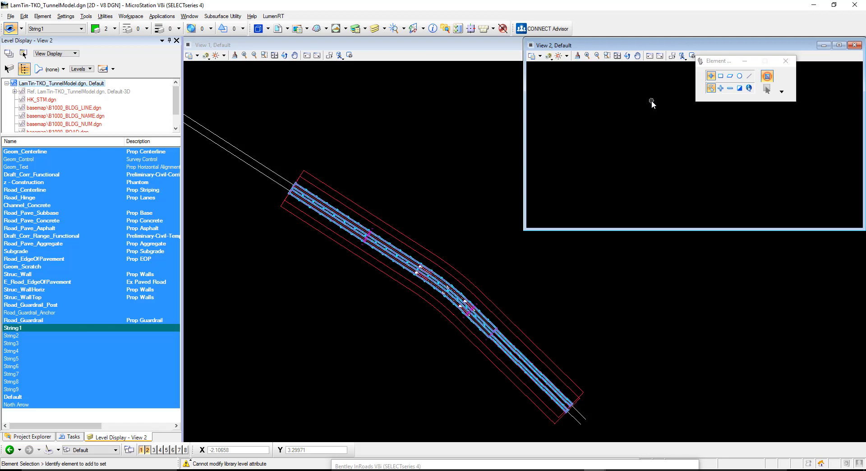
mouse_move(471, 159)
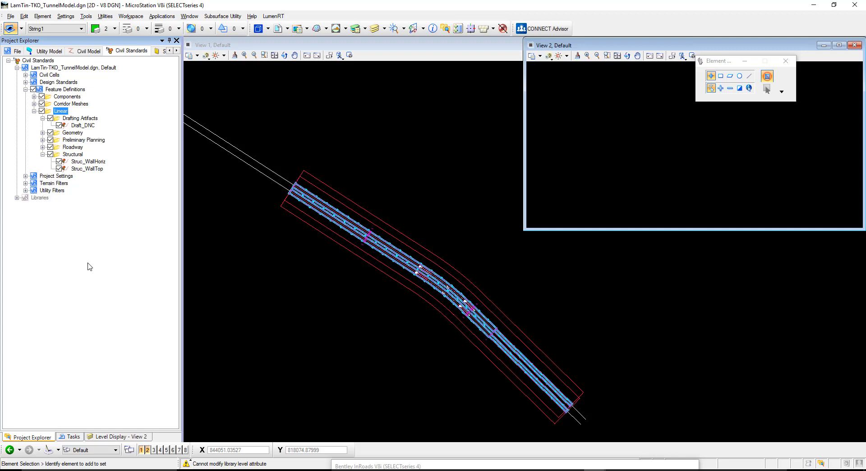
mouse_move(444, 28)
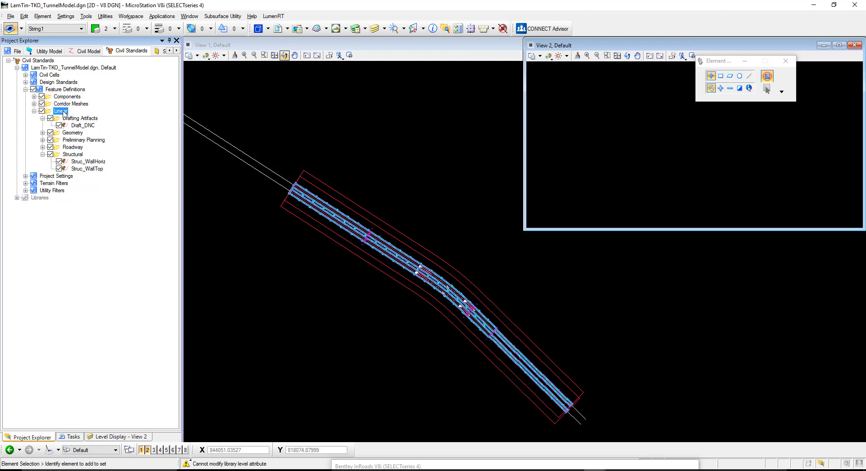
Add a new category named Mechanical under the Linear feature definitions
right_click(59, 111)
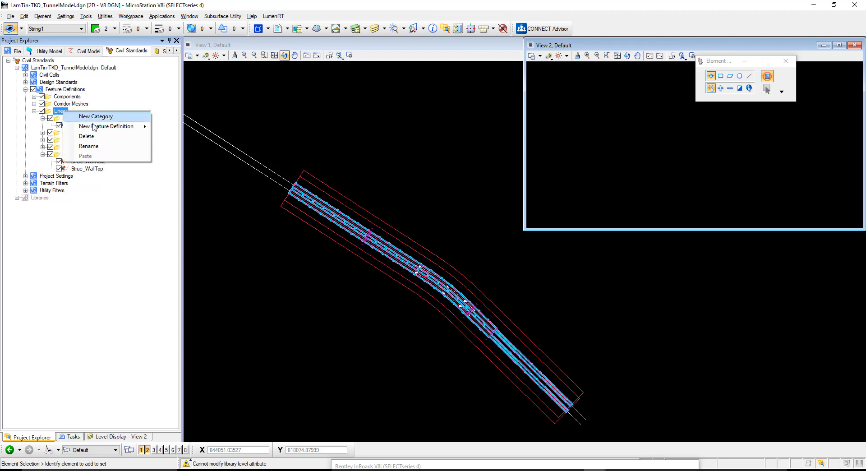
left_click(94, 116)
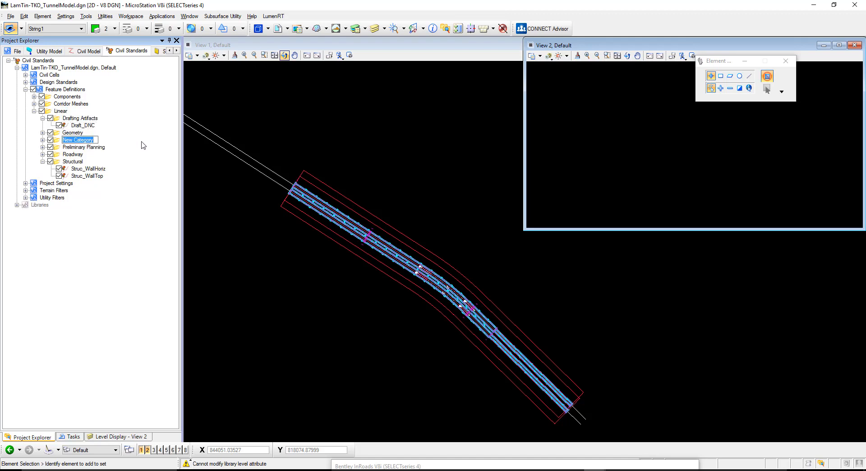
type("Mechanical")
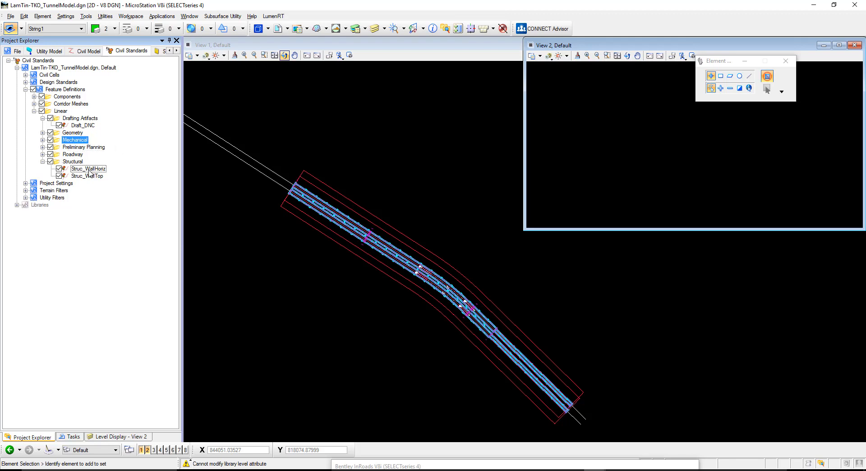
Copy Struc_WallHoriz into Mechanical and rename the copy String1
right_click(88, 169)
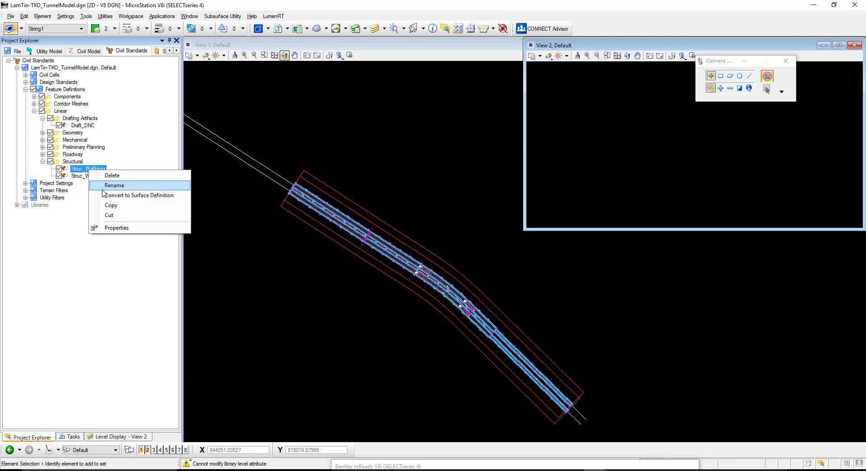
left_click(114, 185)
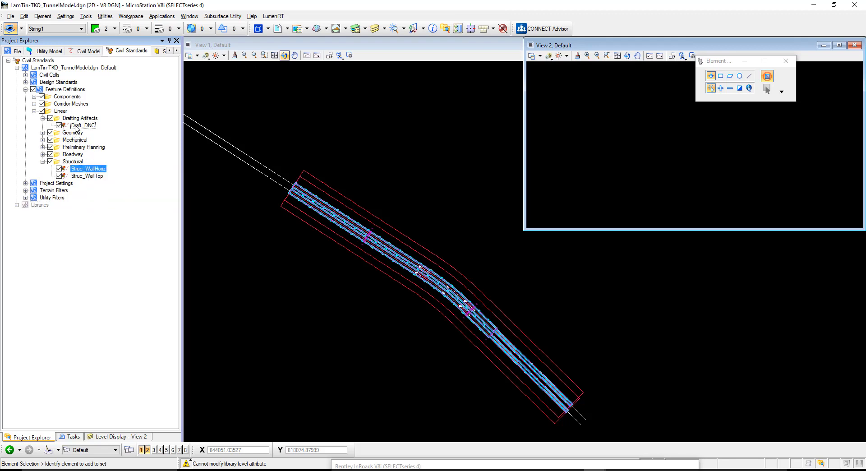
right_click(74, 139)
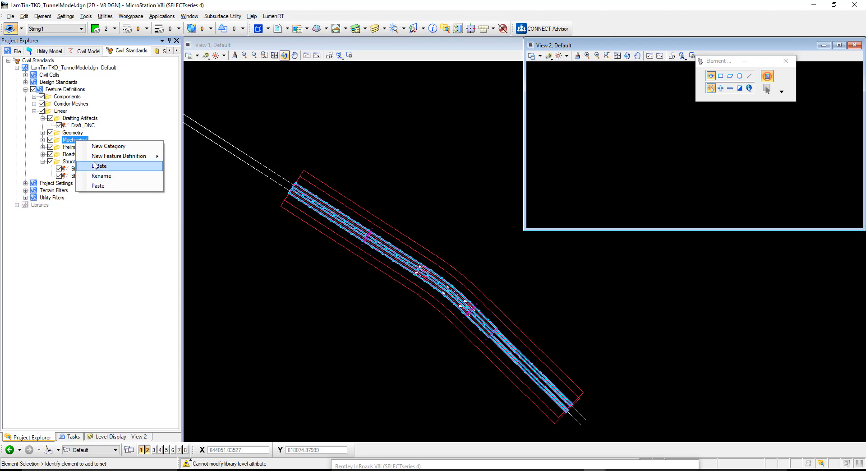
mouse_move(104, 186)
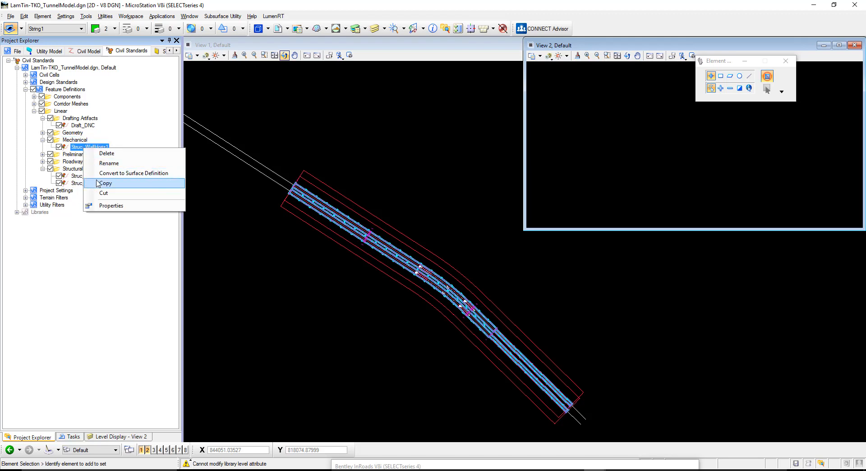
left_click(109, 162)
type("String1")
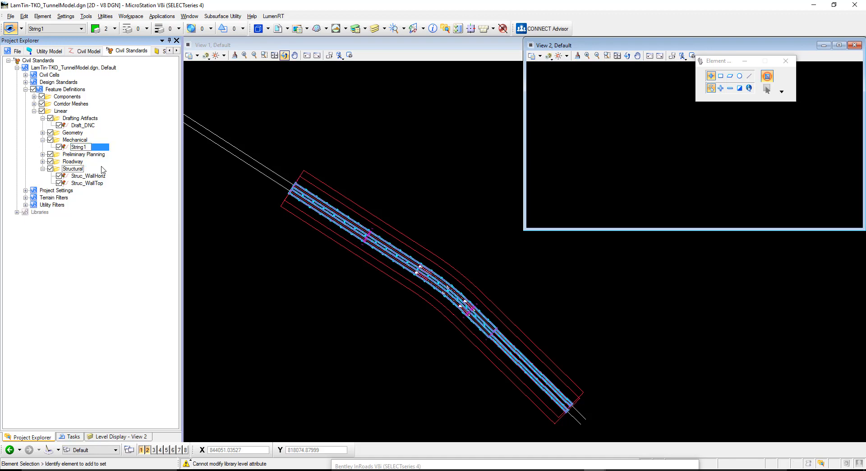
right_click(80, 146)
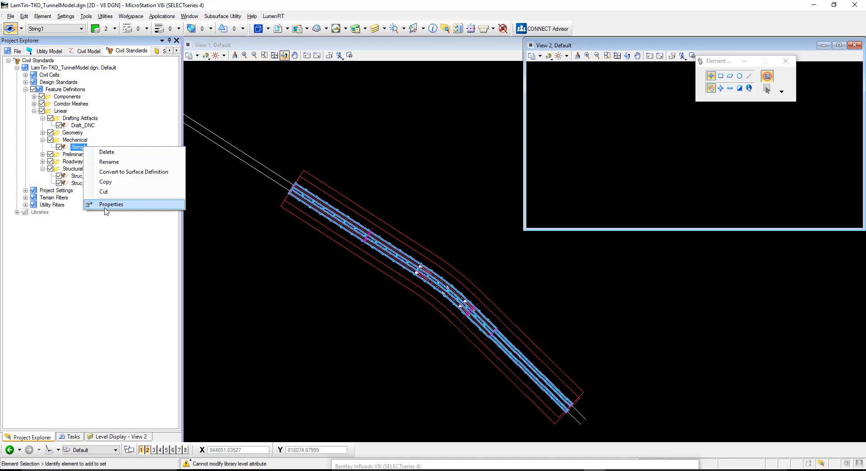
Set String1's plan, profile, projected profile and 3D element templates to Linear\String1
left_click(111, 204)
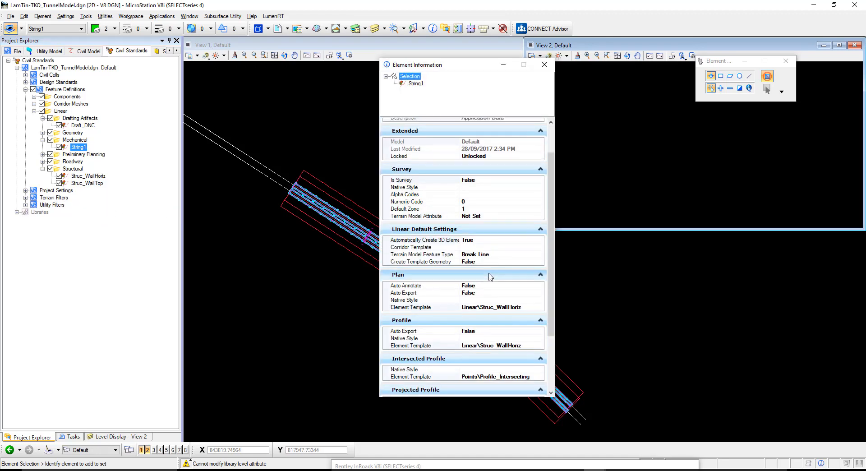
scroll("down", 3)
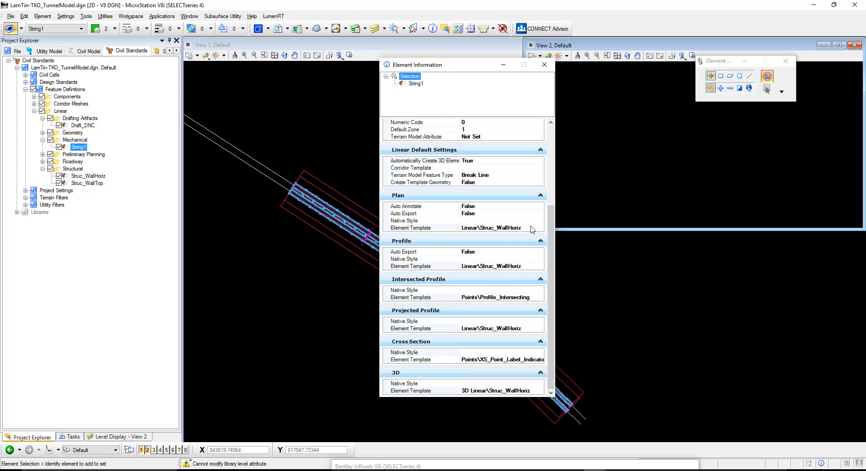
left_click(539, 228)
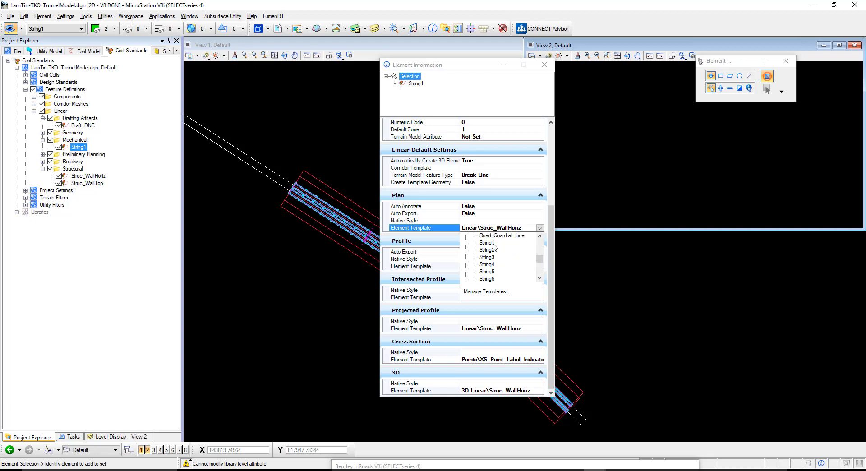
left_click(486, 242)
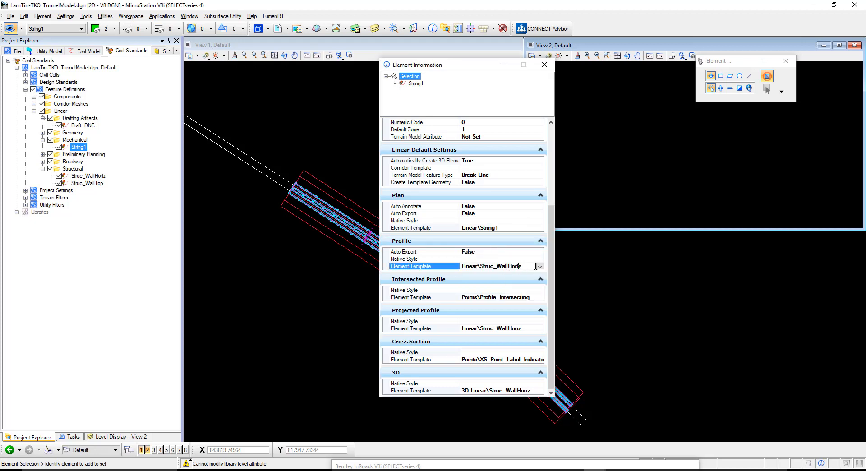
left_click(540, 266)
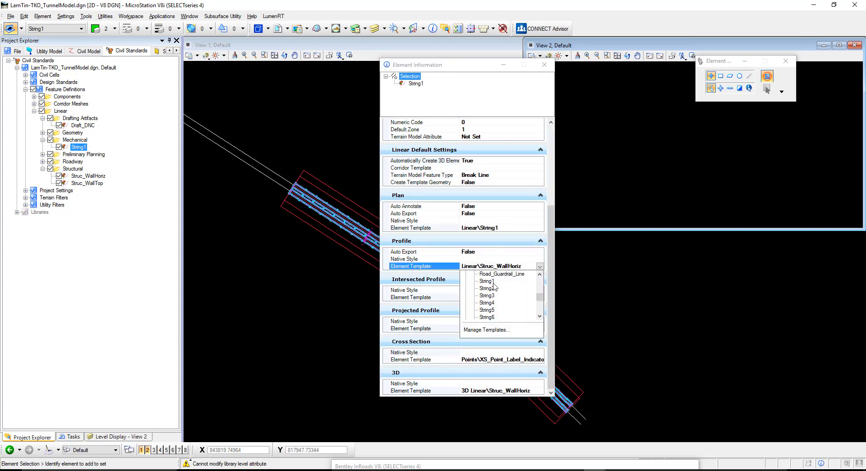
left_click(485, 281)
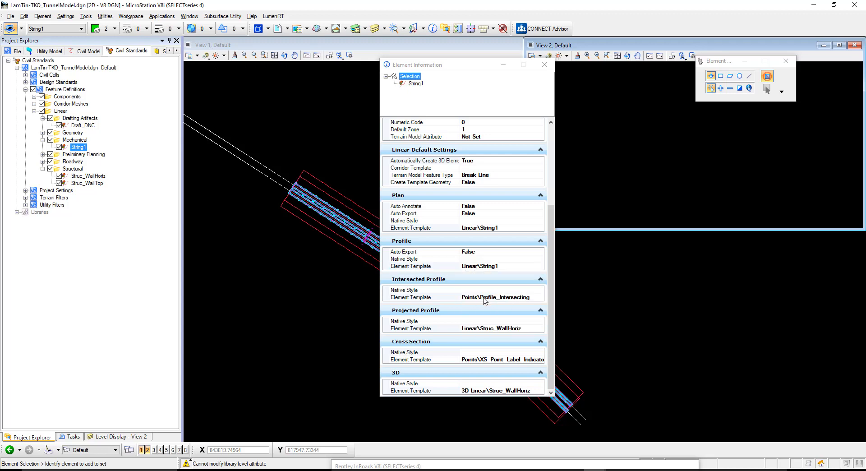
mouse_move(511, 334)
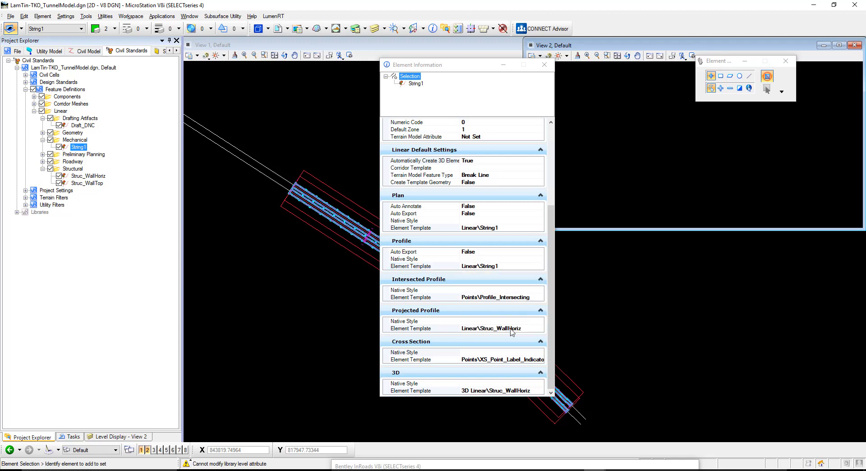
left_click(539, 329)
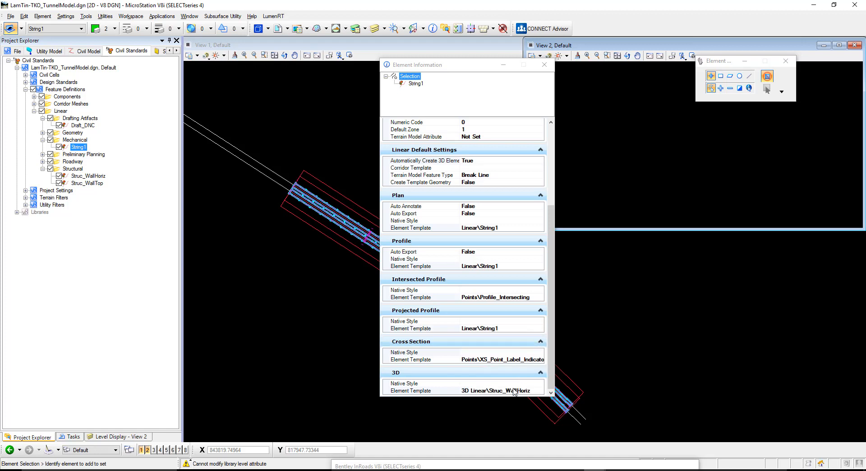
left_click(540, 391)
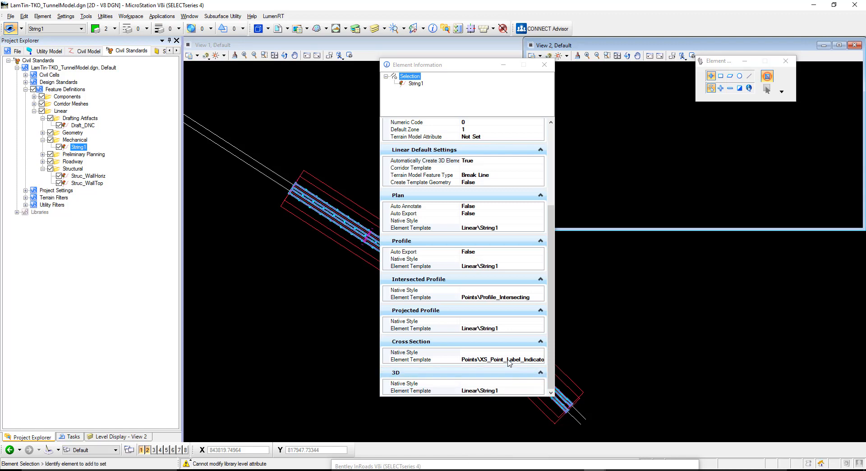
mouse_move(540, 353)
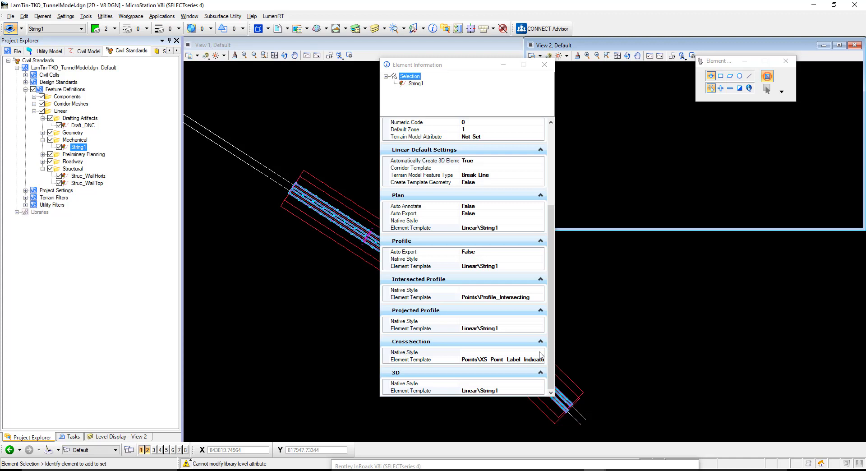
mouse_move(548, 58)
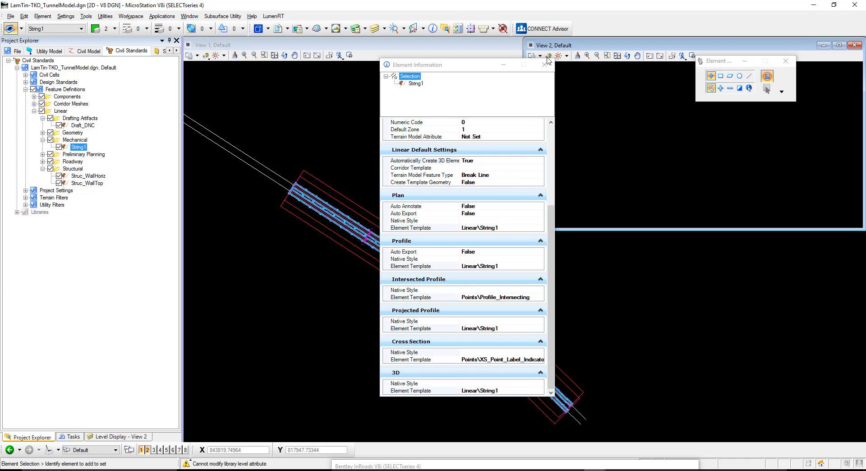
Close the Element Information dialog, leaving String1–String9 under Mechanical
left_click(544, 64)
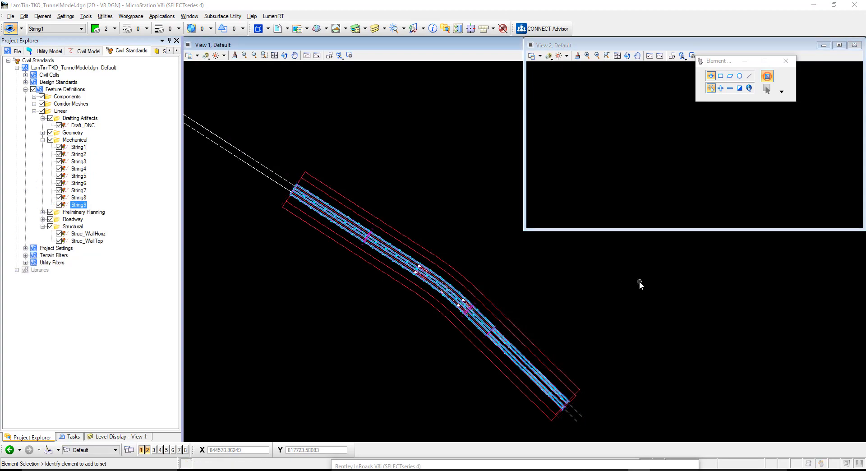
mouse_move(608, 286)
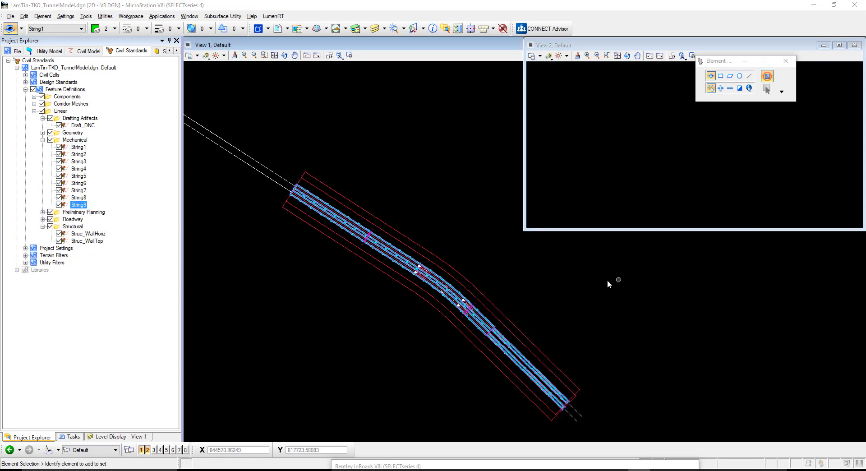
mouse_move(220, 377)
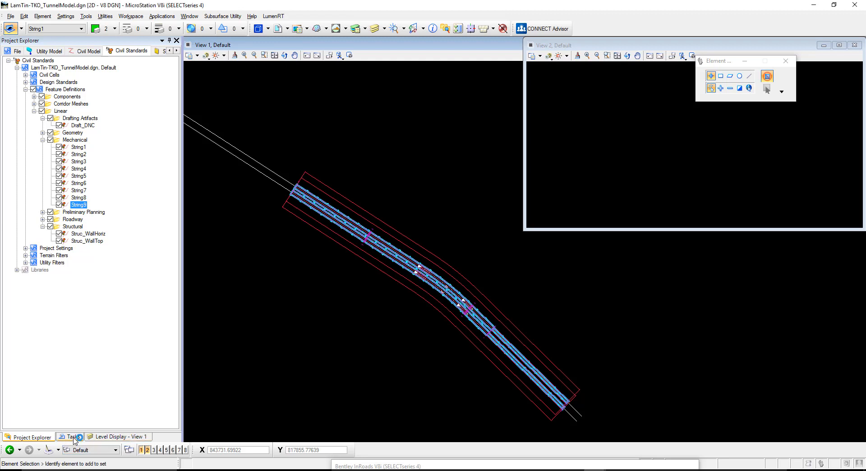
Start Edit Template Drop from Corridor Modeling to open the LamTin-TKO tunnel template
left_click(71, 437)
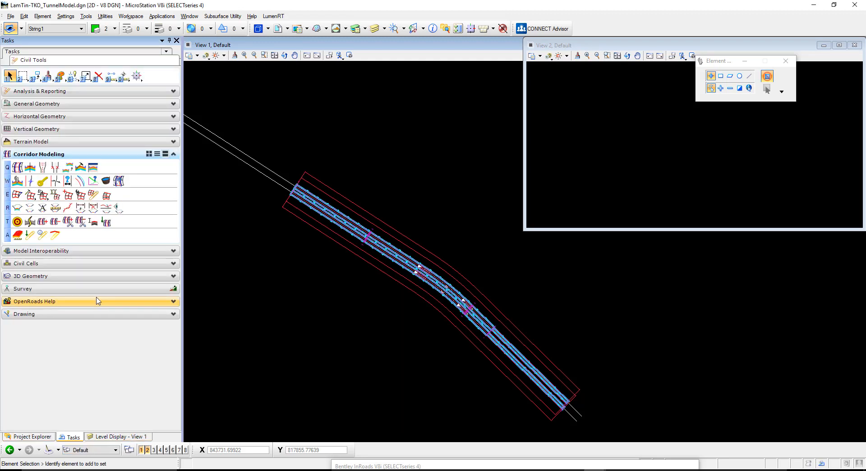
mouse_move(17, 181)
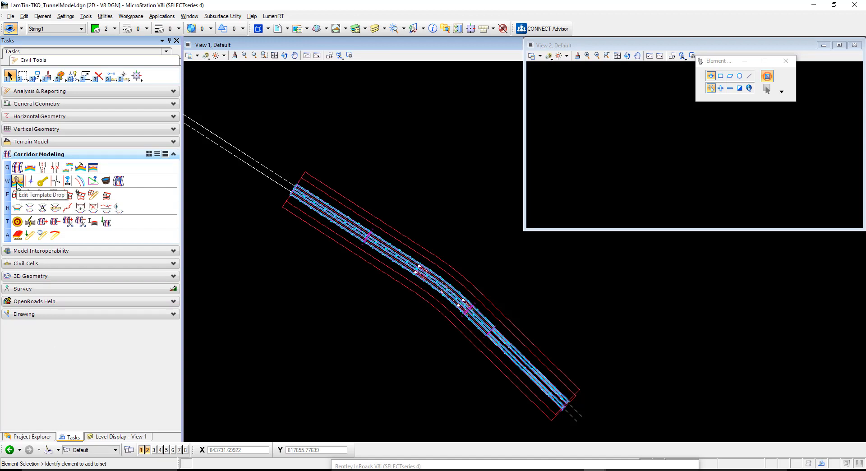
left_click(17, 180)
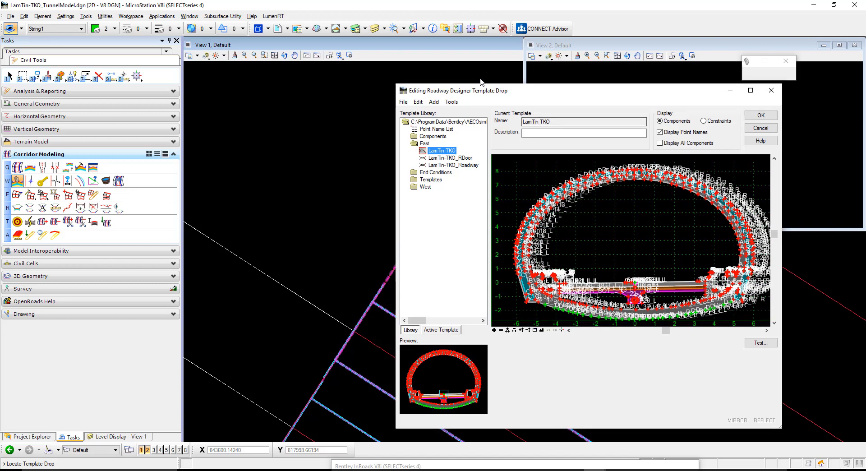
left_click_drag(481, 91, 356, 73)
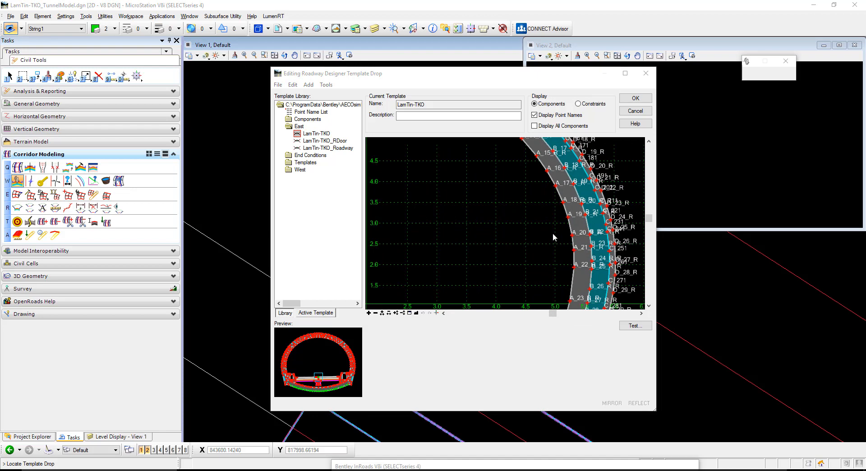
mouse_move(572, 238)
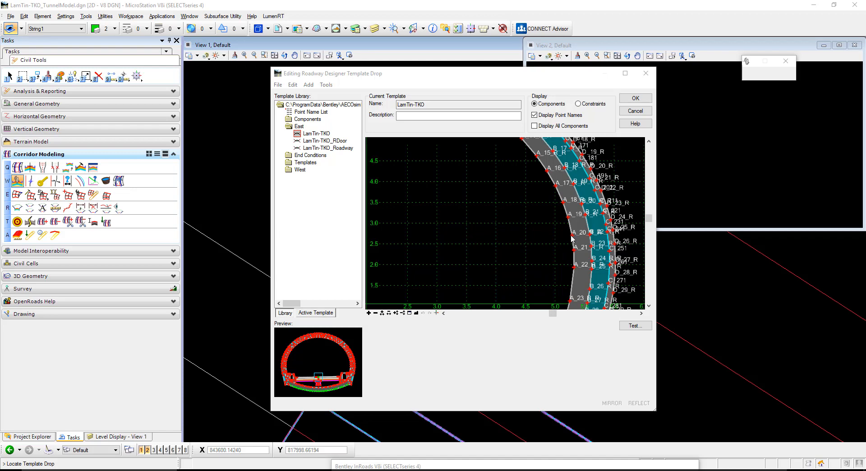
mouse_move(570, 304)
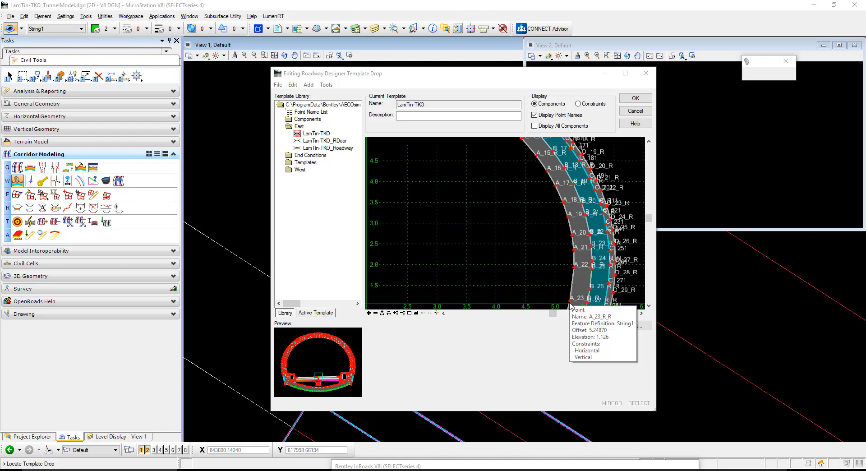
right_click(570, 301)
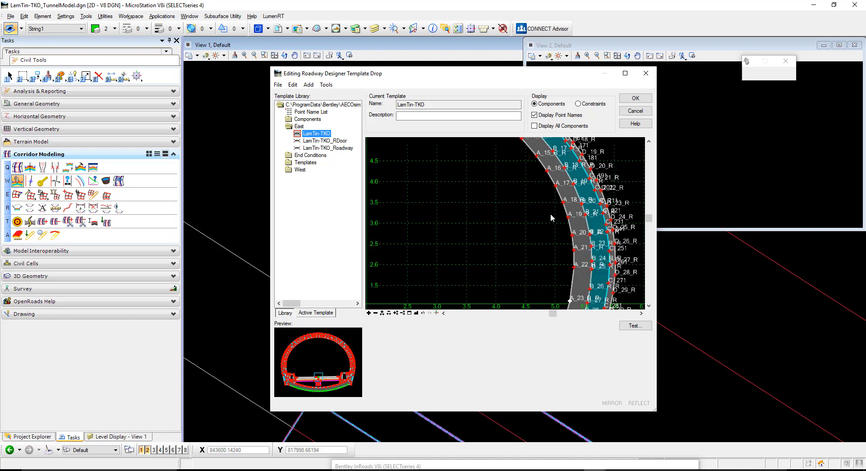
mouse_move(572, 238)
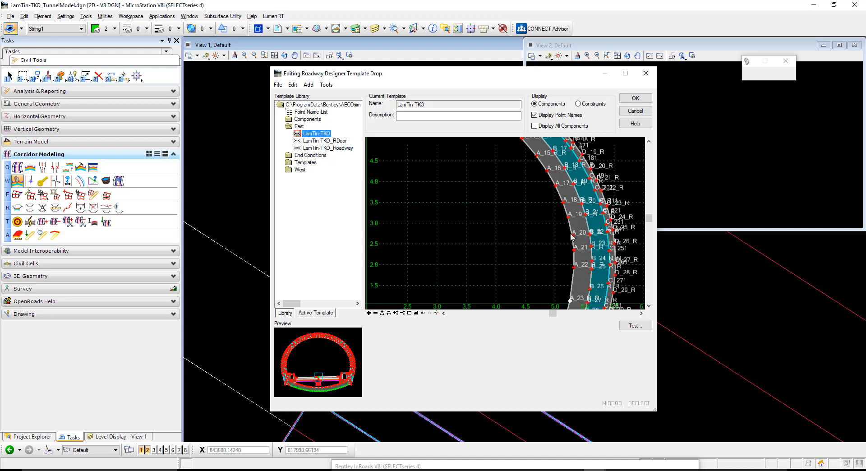
mouse_move(576, 252)
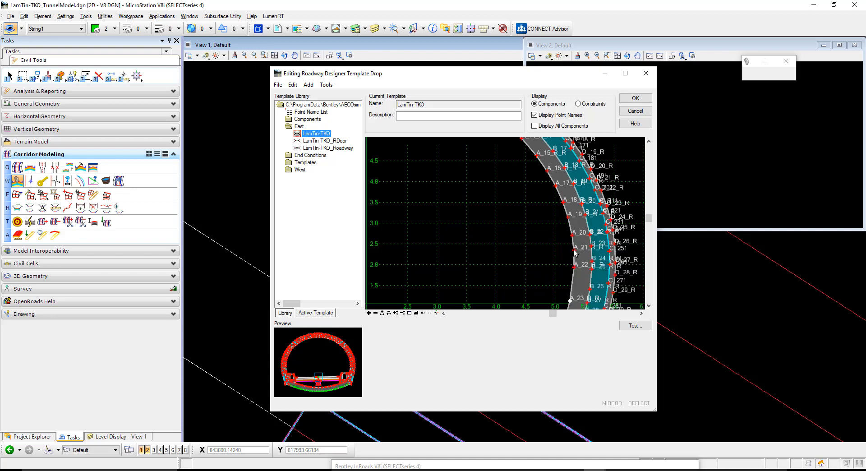
Give template point A_21_R_R a String feature definition via Edit Point
right_click(574, 249)
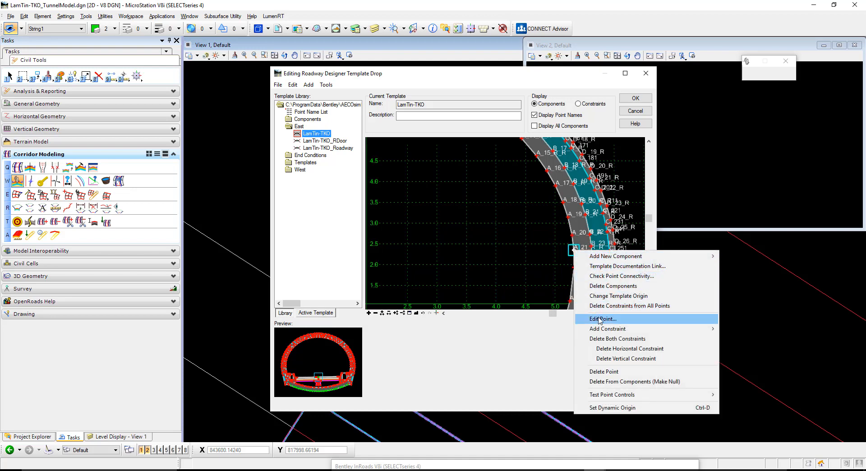
left_click(602, 318)
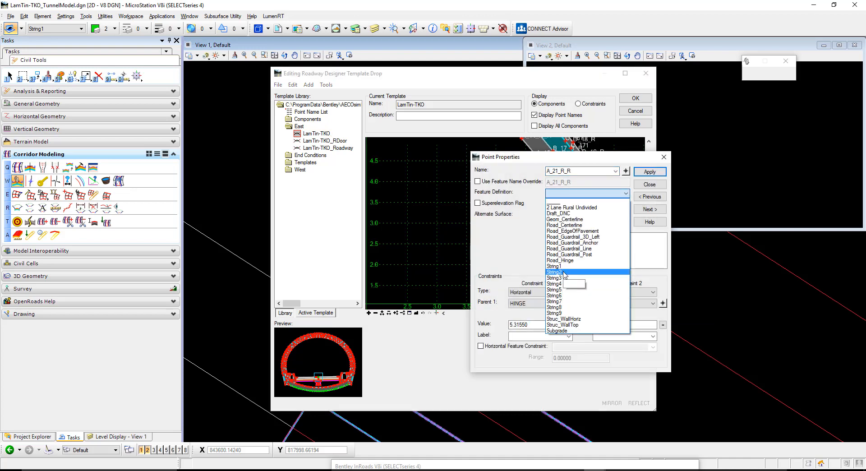
left_click(554, 272)
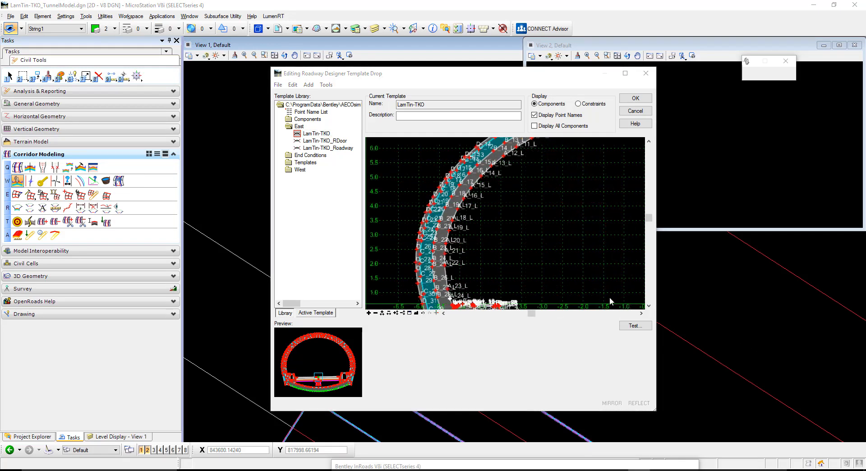
mouse_move(577, 221)
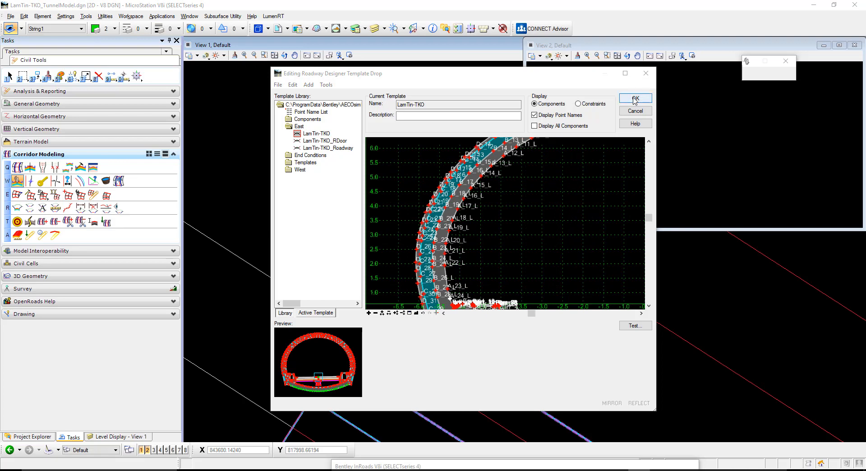
Accept the template drop edits so the East corridor rebuilds
left_click(635, 99)
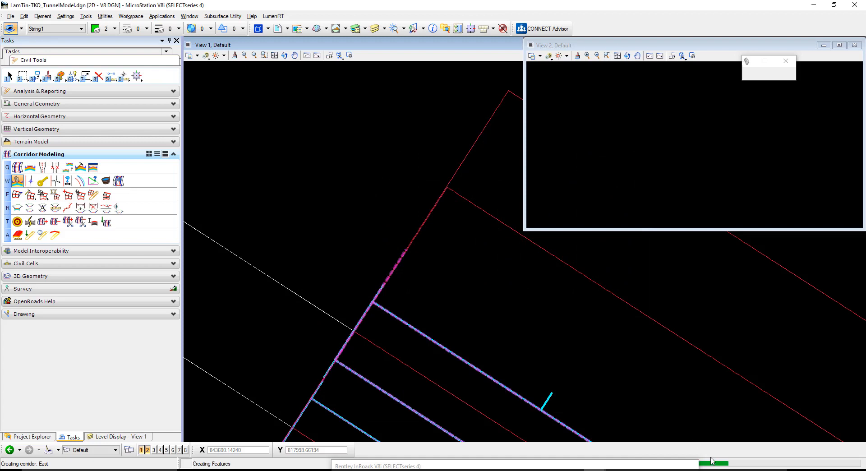
mouse_move(650, 362)
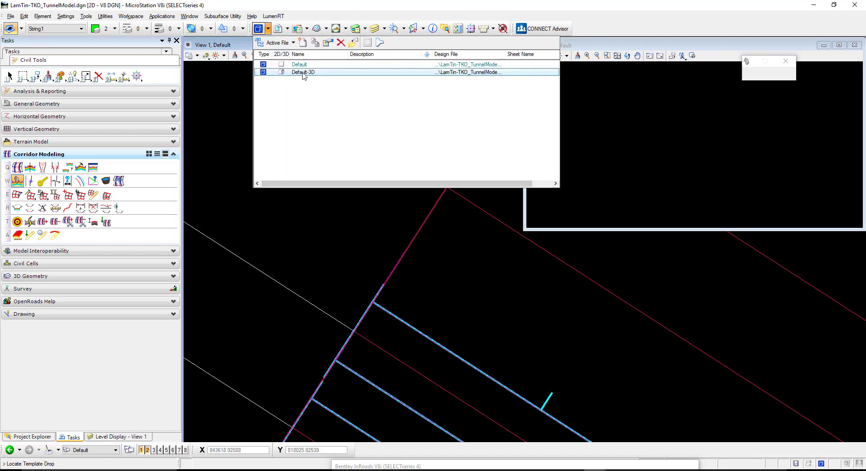
Activate the Default-3D model and list its levels in Level Display
double_click(303, 73)
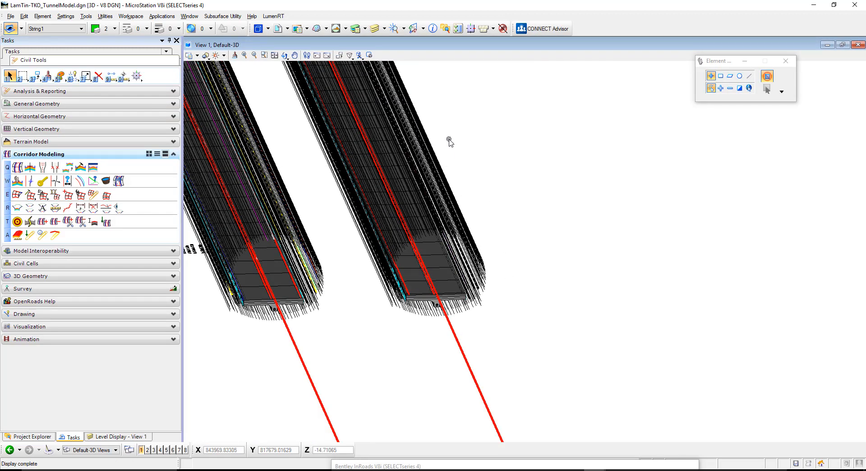
left_click(120, 436)
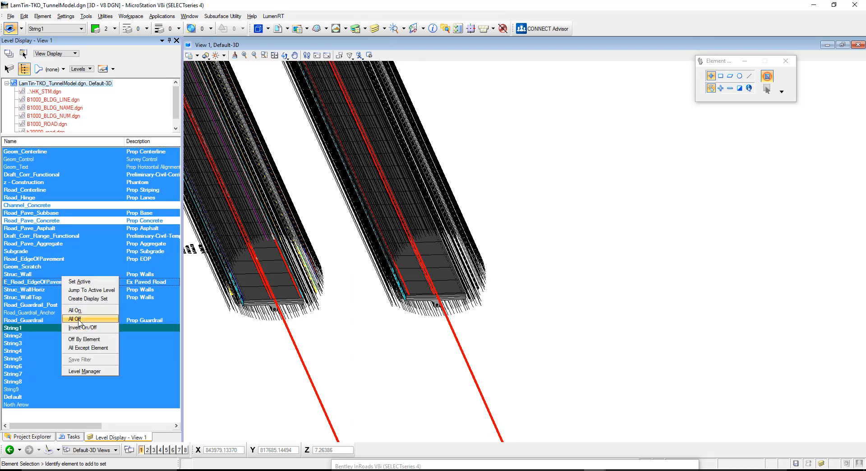
Turn all levels off, turn String1–String8 back on, and orbit to inspect the string lines
left_click(74, 319)
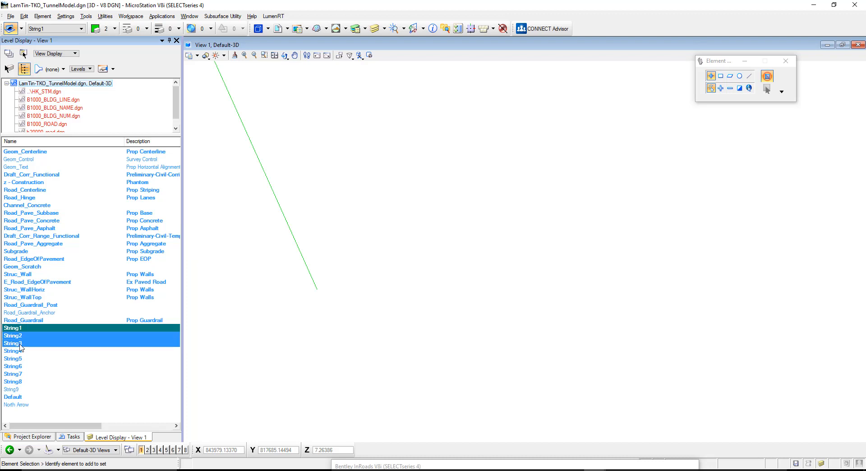
left_click(11, 381)
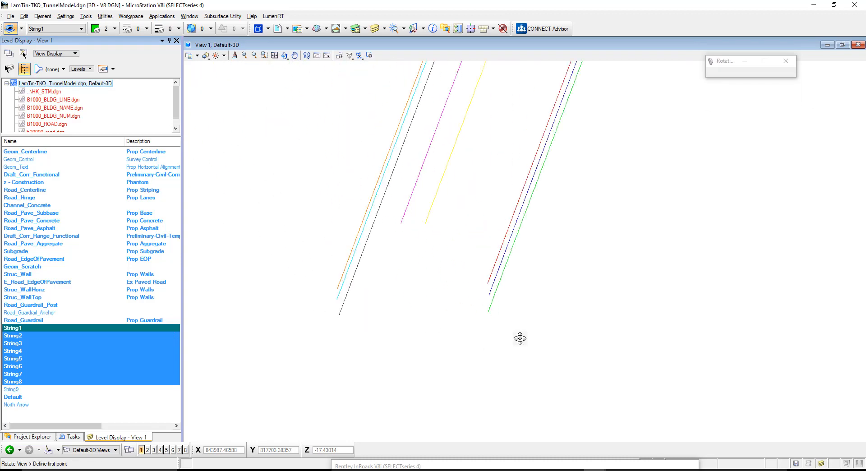
left_click_drag(520, 338, 535, 326)
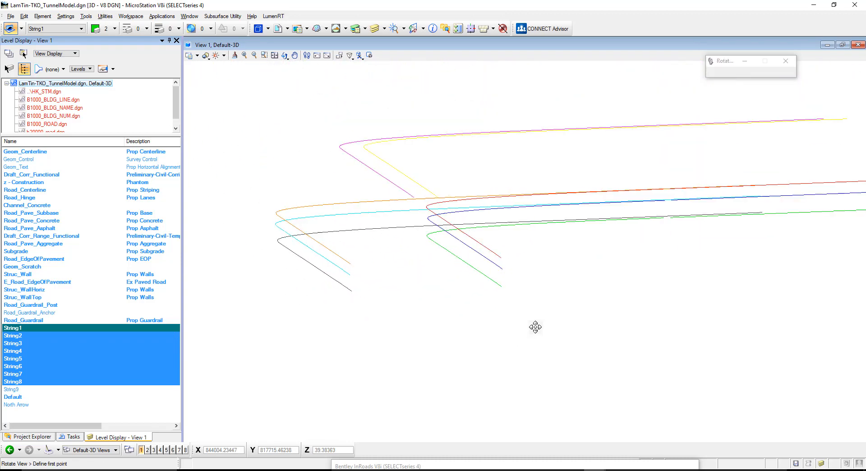
left_click_drag(535, 327, 523, 324)
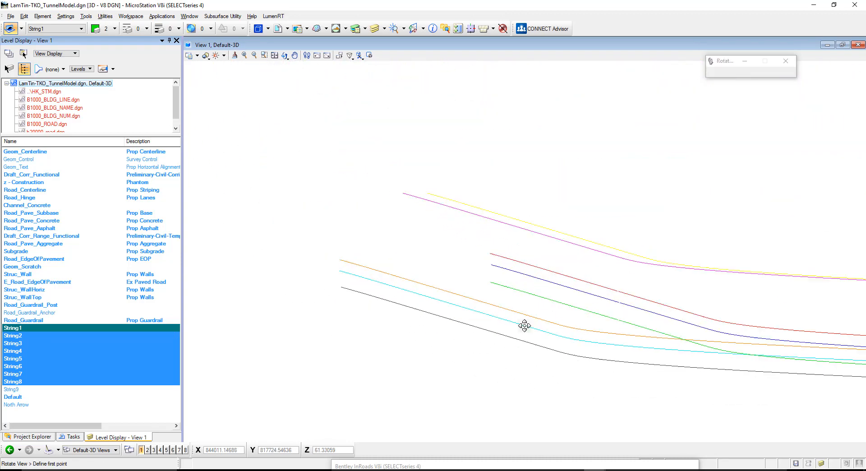
left_click_drag(524, 325, 532, 327)
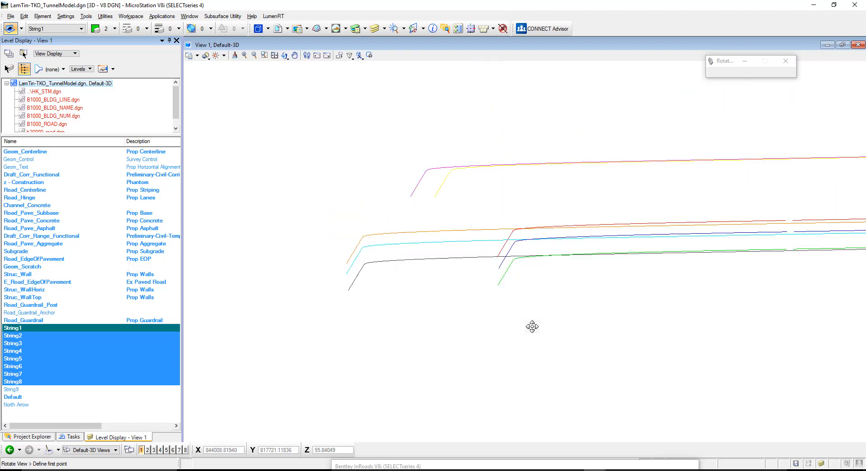
left_click_drag(532, 326, 542, 335)
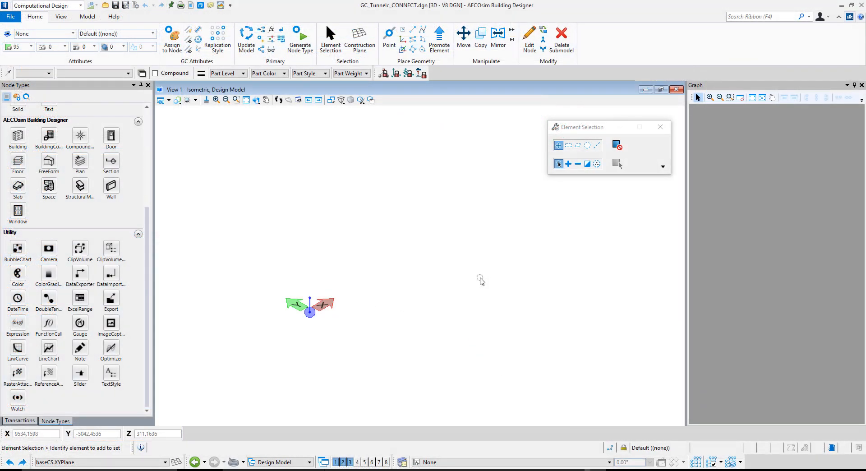
mouse_move(251, 237)
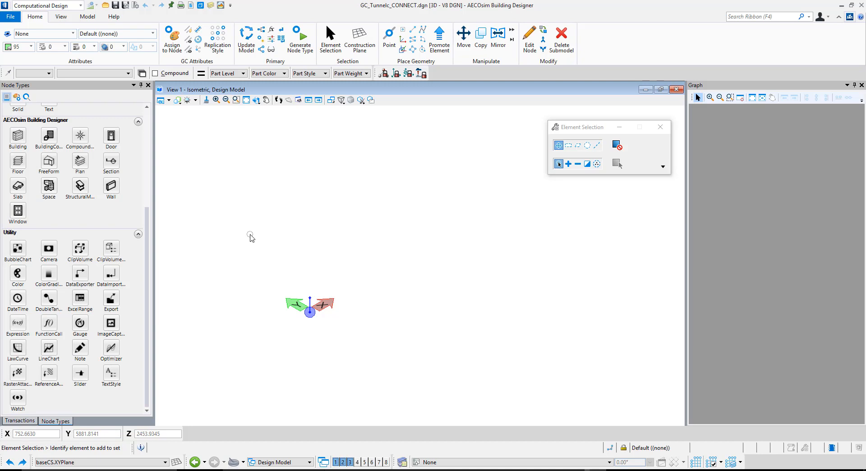
mouse_move(253, 235)
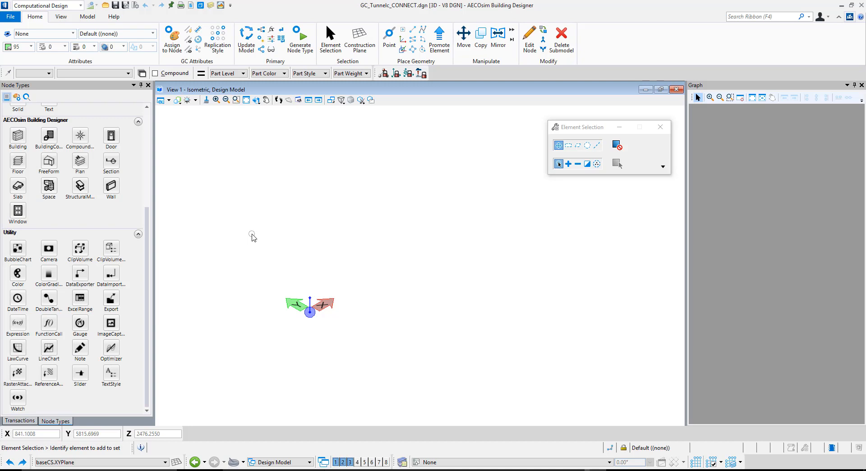
mouse_move(397, 270)
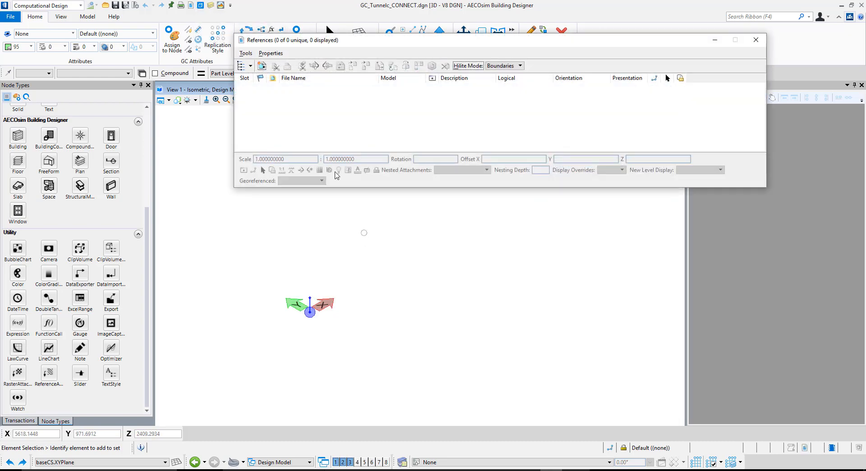
Attach LamTin-TKO_TunnelModel.dgn's Default-3D model as a coincident reference
left_click(261, 66)
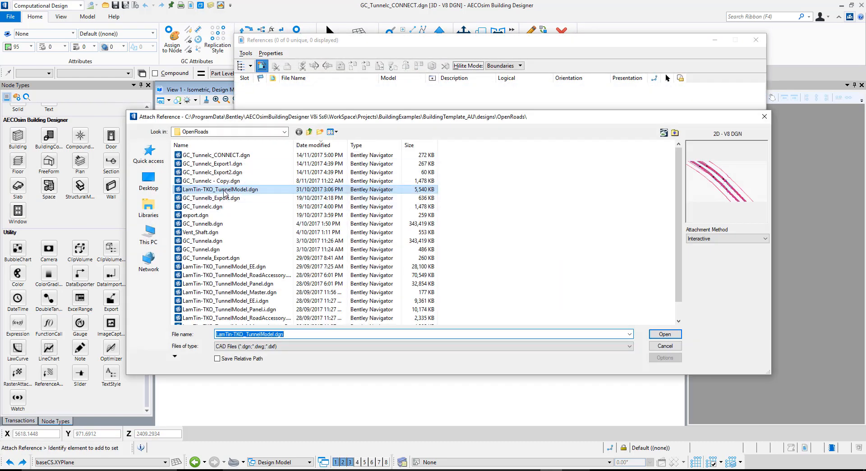
left_click(664, 333)
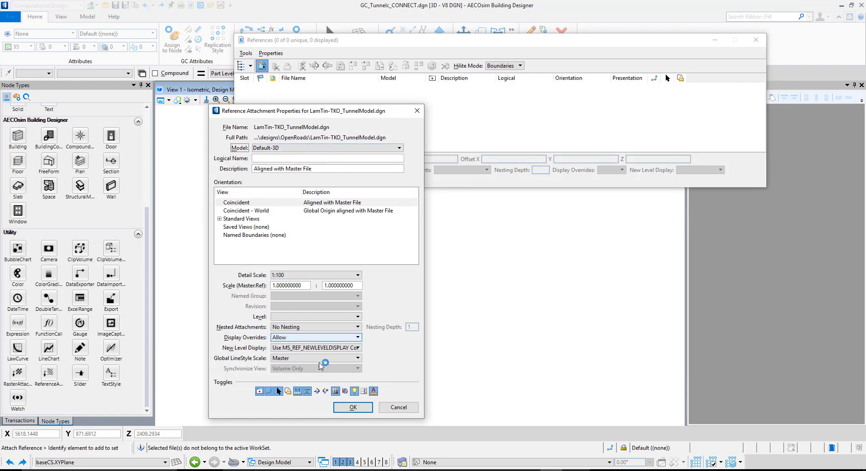
left_click(352, 407)
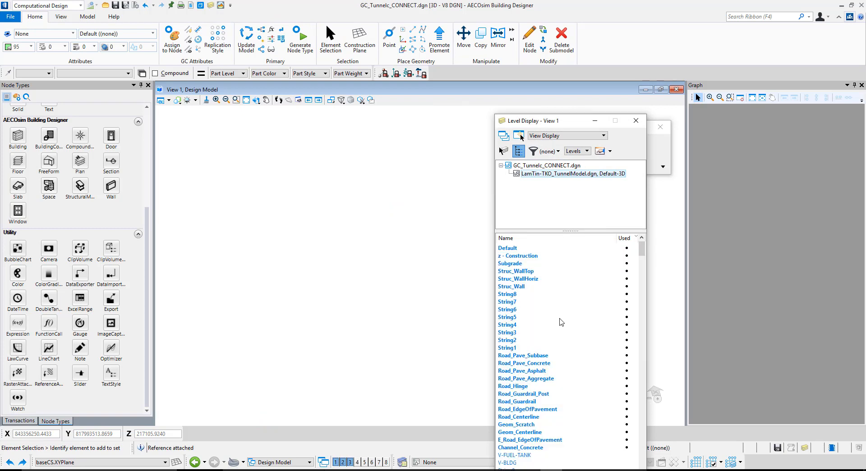
Toggle the Road_Centerline and Geom_Scratch levels and view the alignment from top
scroll("down", 3)
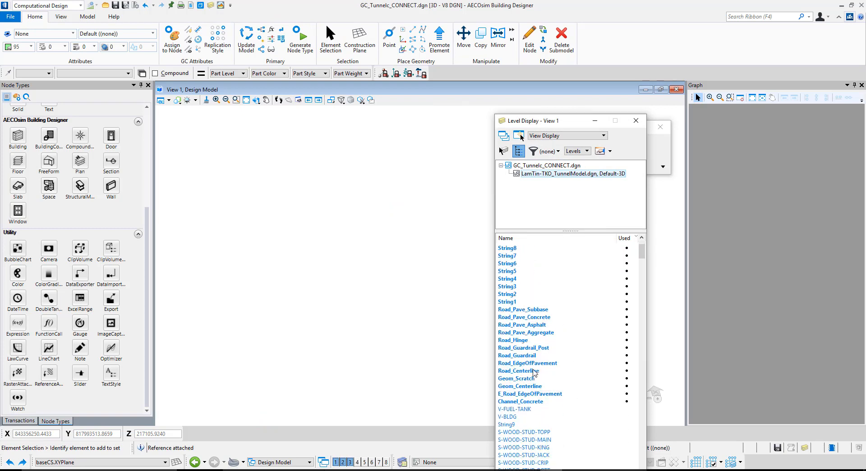
left_click(518, 377)
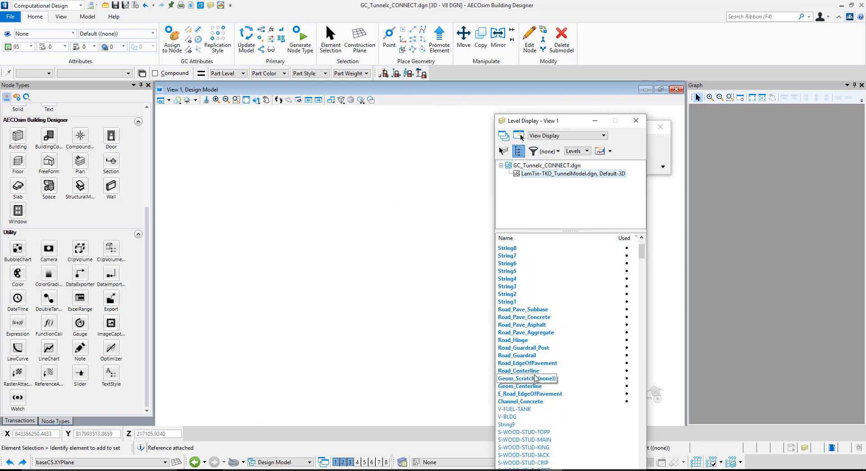
left_click(520, 385)
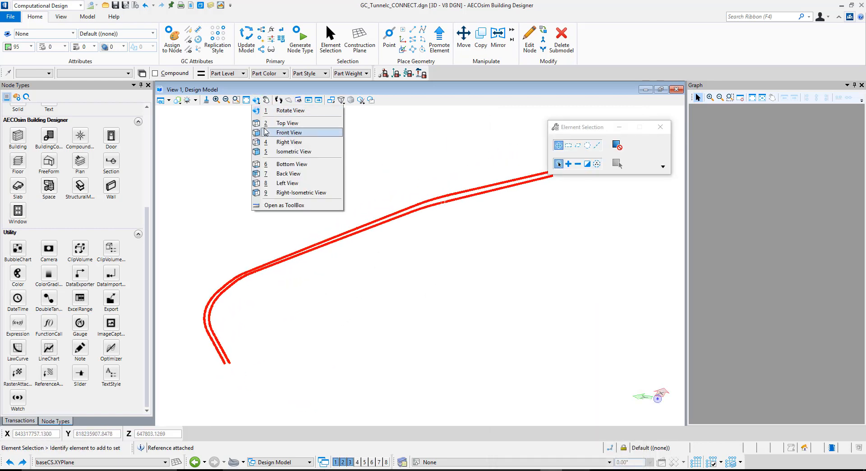
left_click(286, 123)
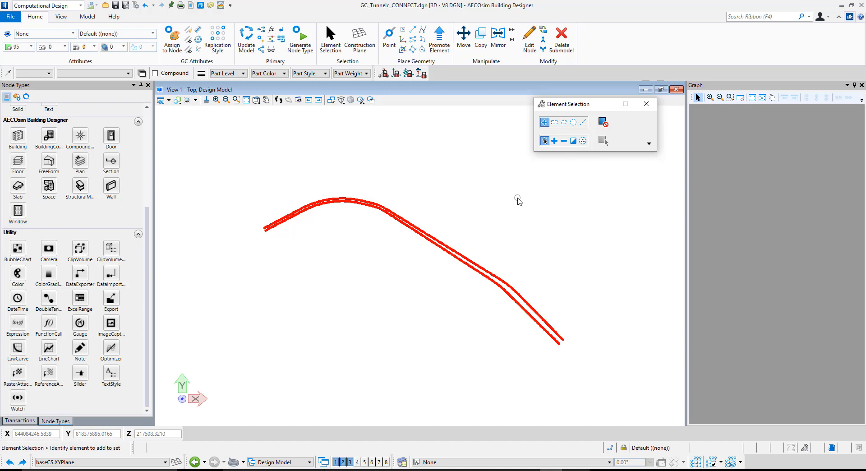
mouse_move(136, 215)
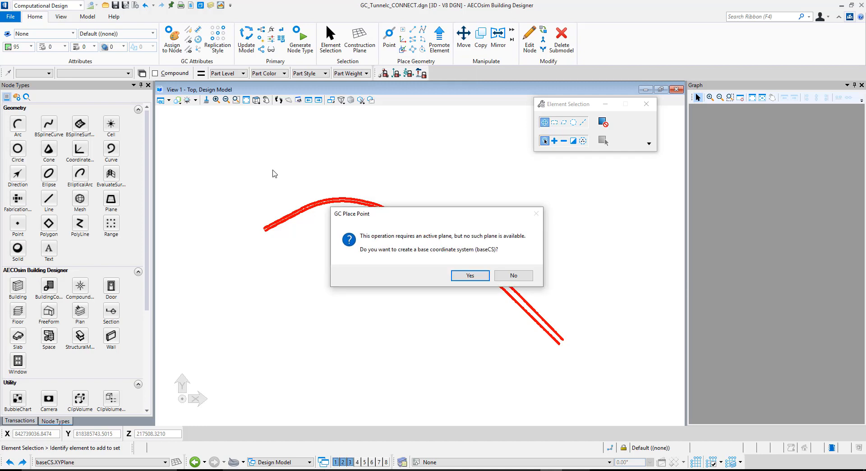
Create the baseCS coordinate system in the Design Model
left_click(470, 275)
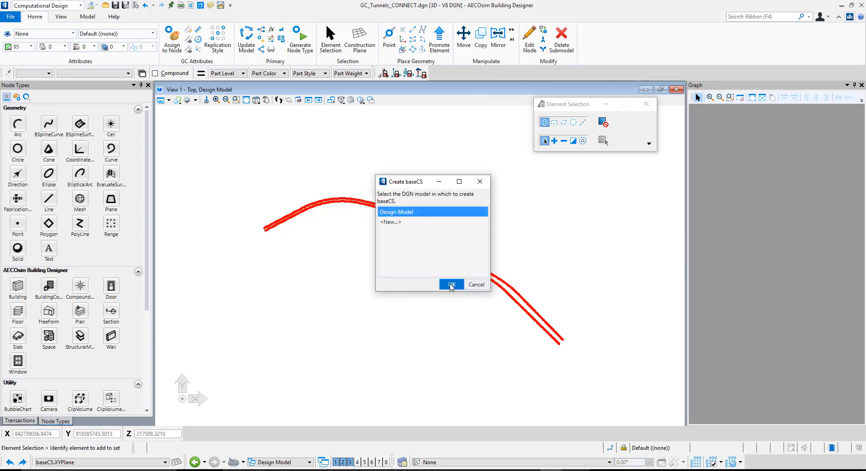
left_click(451, 284)
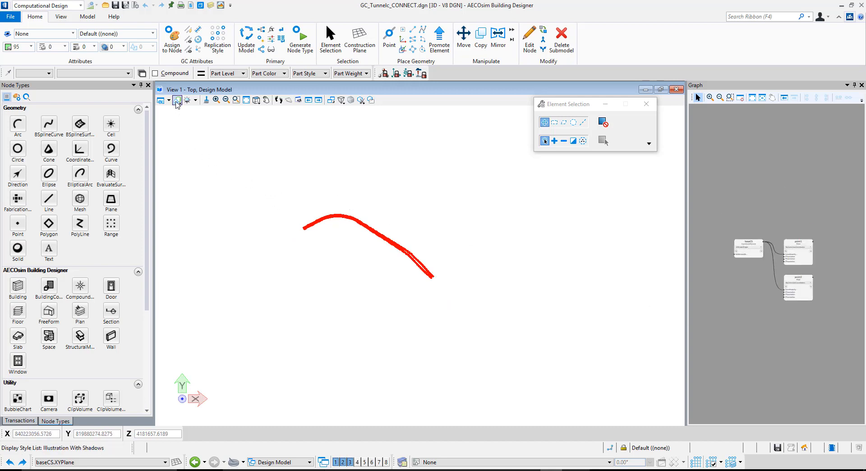
Set the view to Wireframe and record baseCS, point1 and point2 as the first transaction
left_click(176, 100)
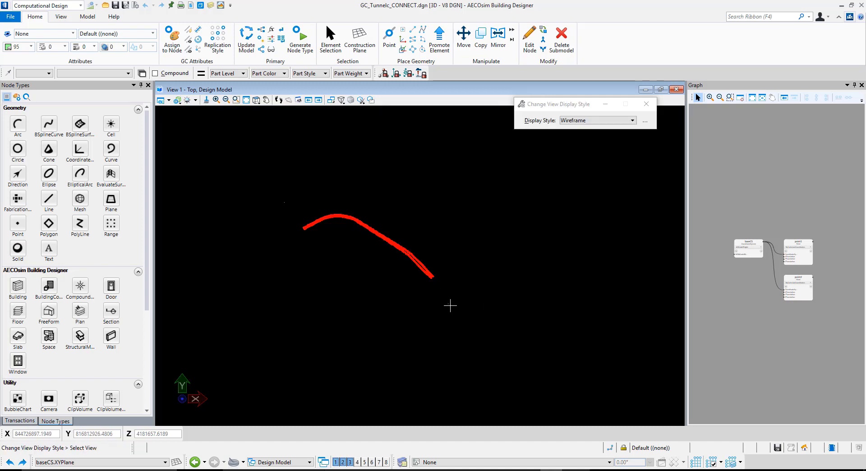
mouse_move(488, 284)
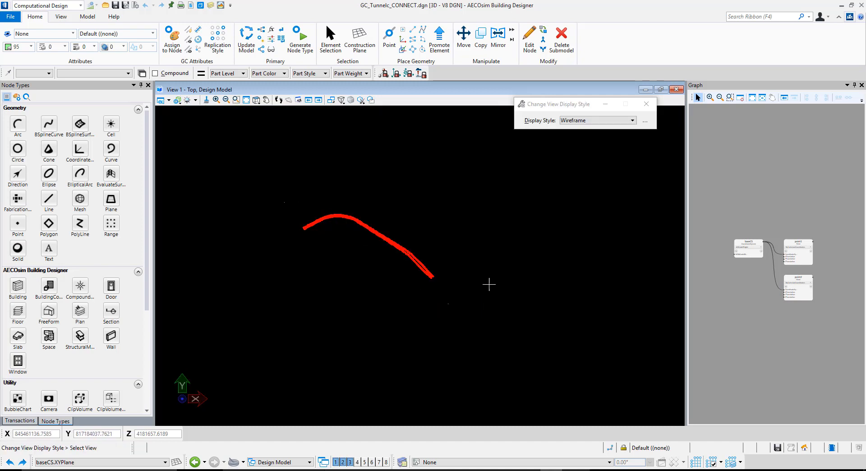
mouse_move(242, 348)
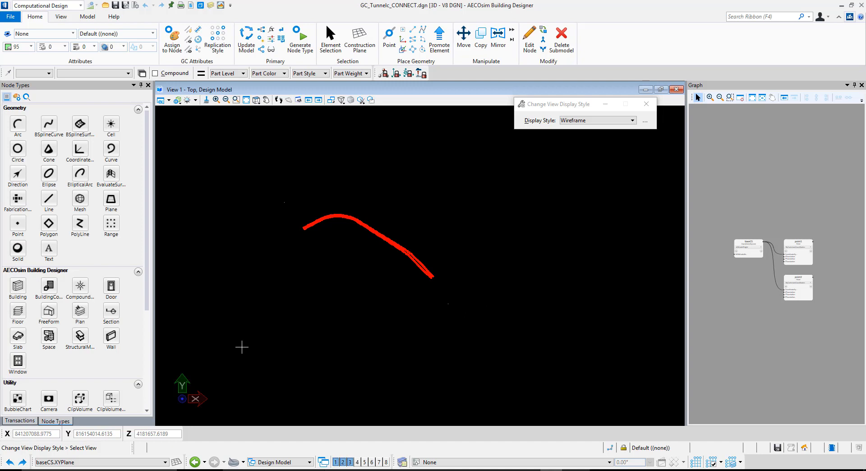
left_click(20, 420)
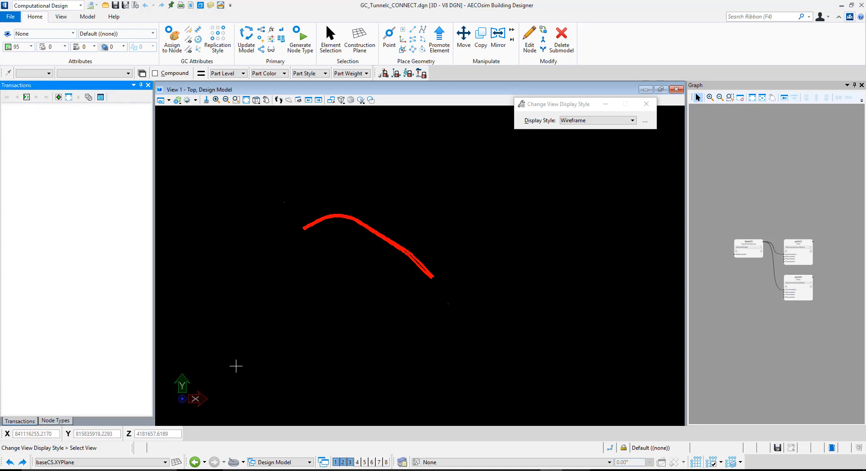
mouse_move(21, 96)
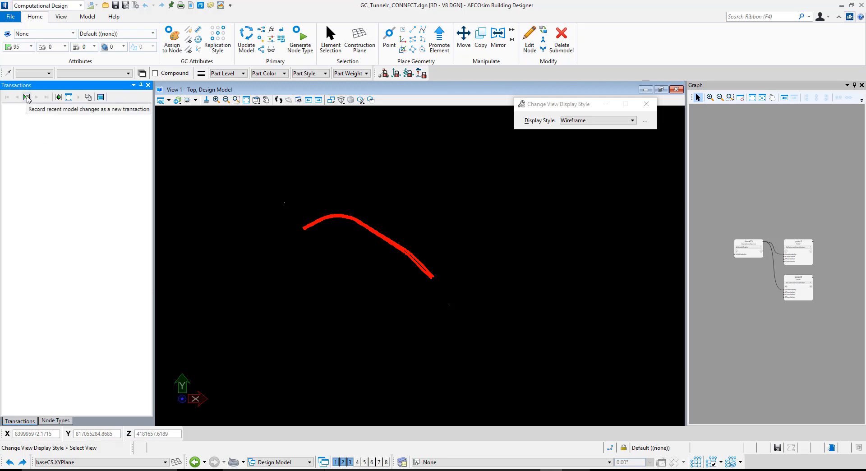
left_click(28, 96)
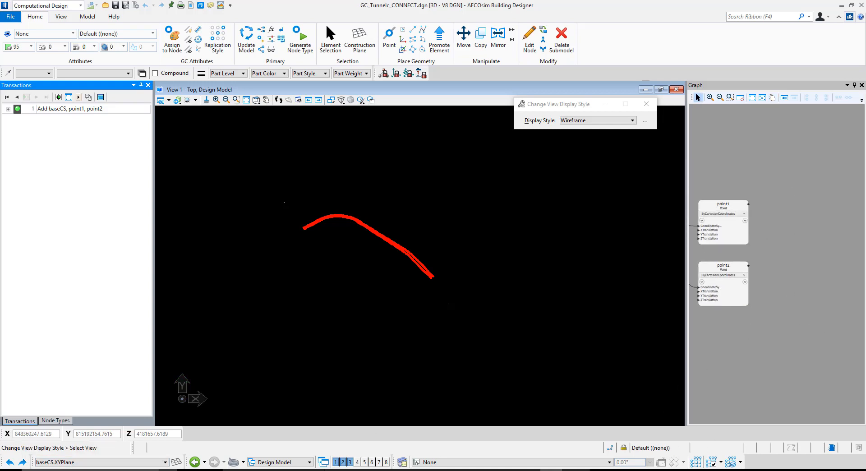
Place range1 ByLowHighRangePoints with point1 and point2 as its low and high corners
left_click(55, 421)
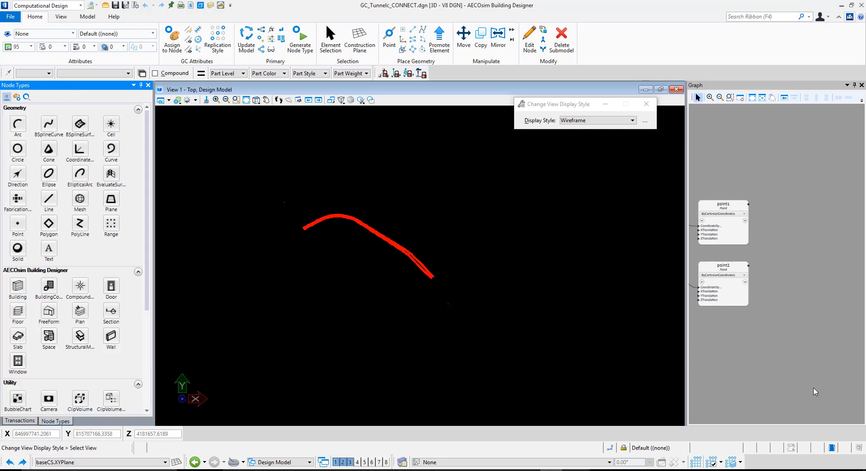
mouse_move(353, 237)
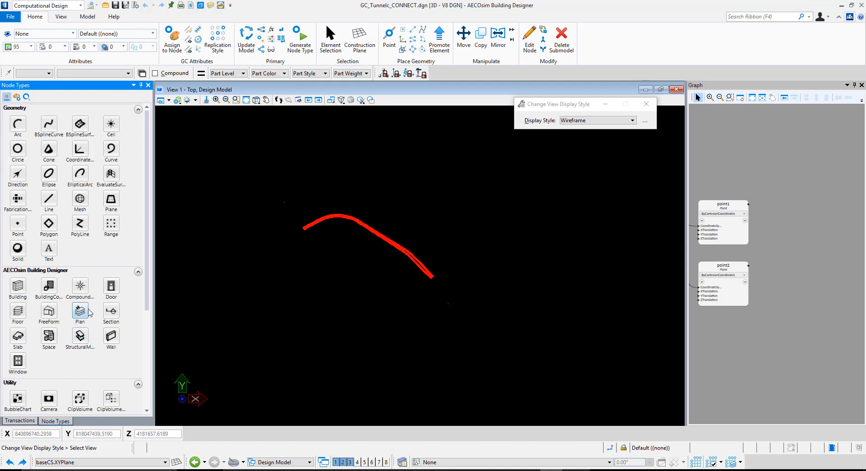
mouse_move(72, 226)
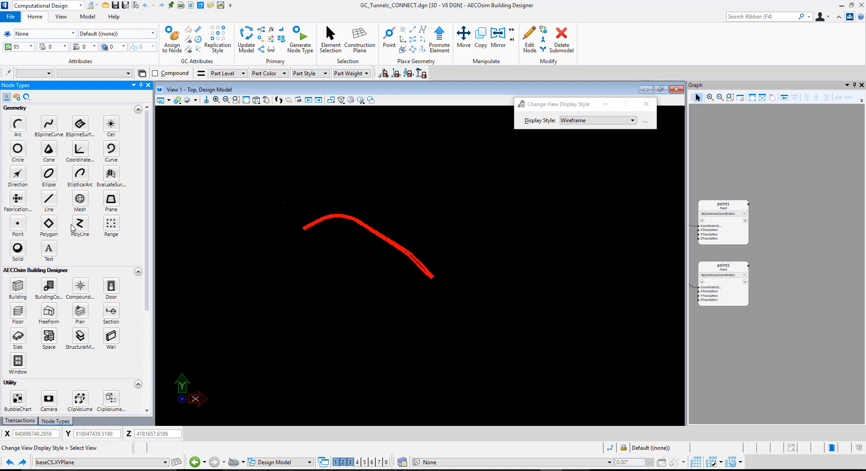
mouse_move(111, 223)
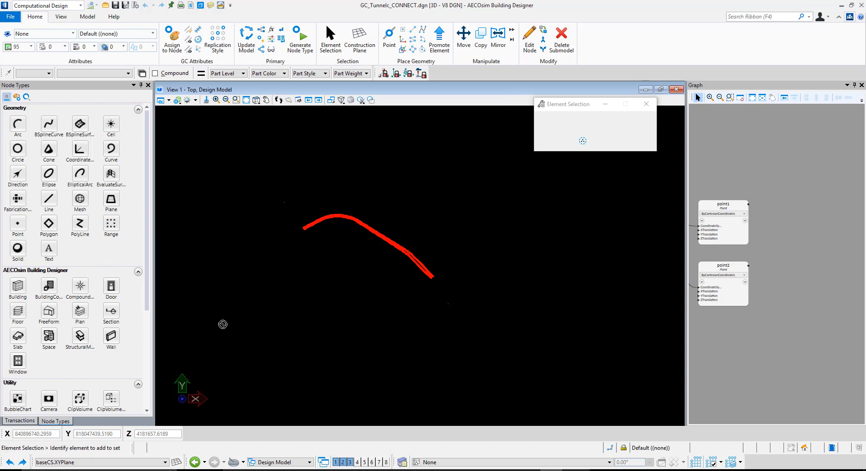
mouse_move(832, 229)
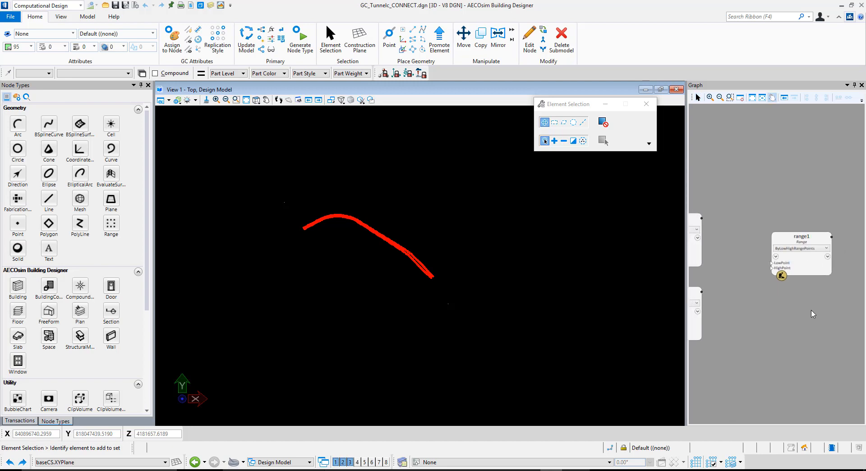
mouse_move(781, 262)
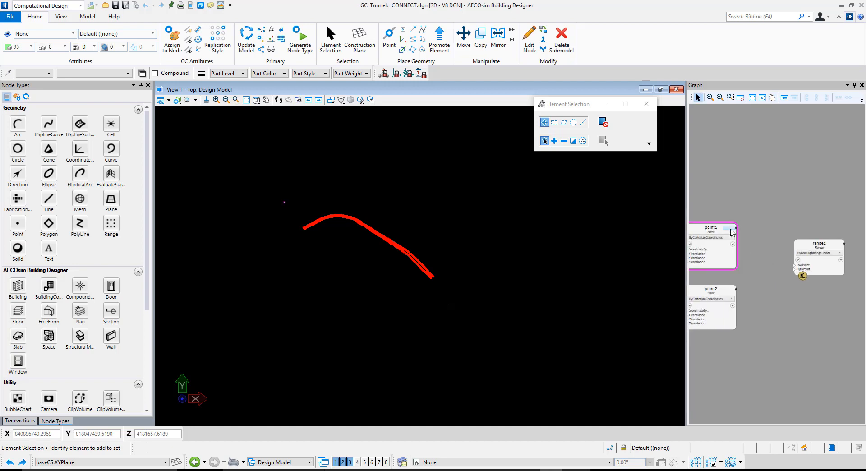
left_click_drag(734, 227, 793, 270)
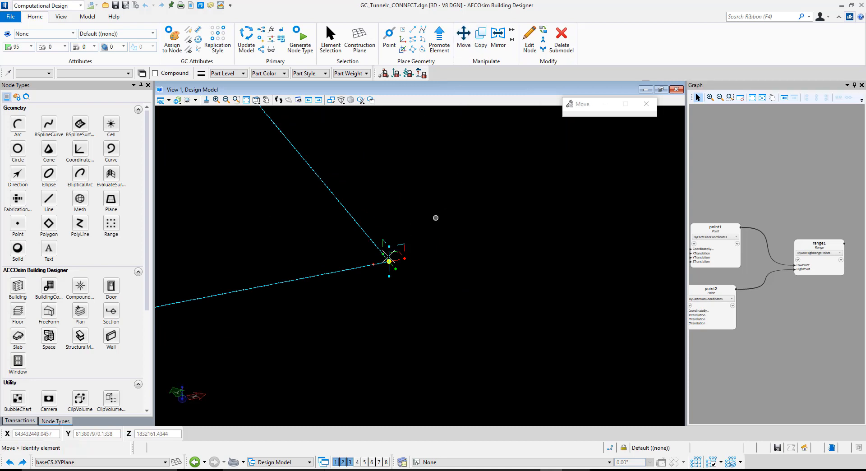
left_click_drag(387, 261, 397, 194)
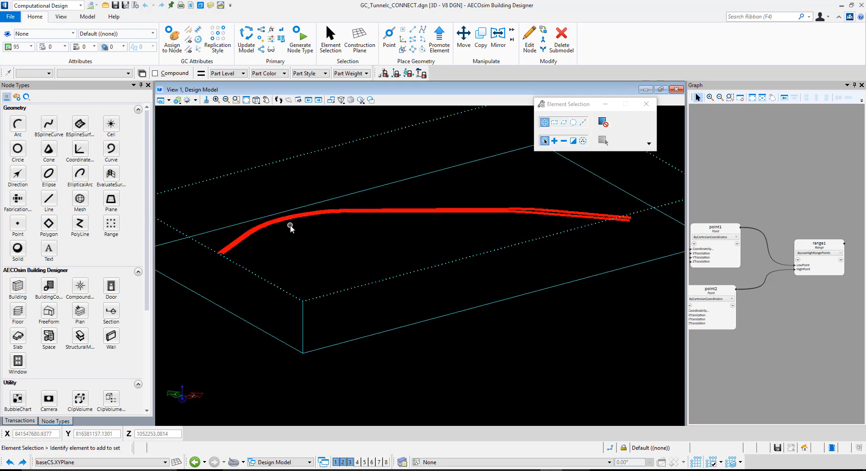
mouse_move(300, 218)
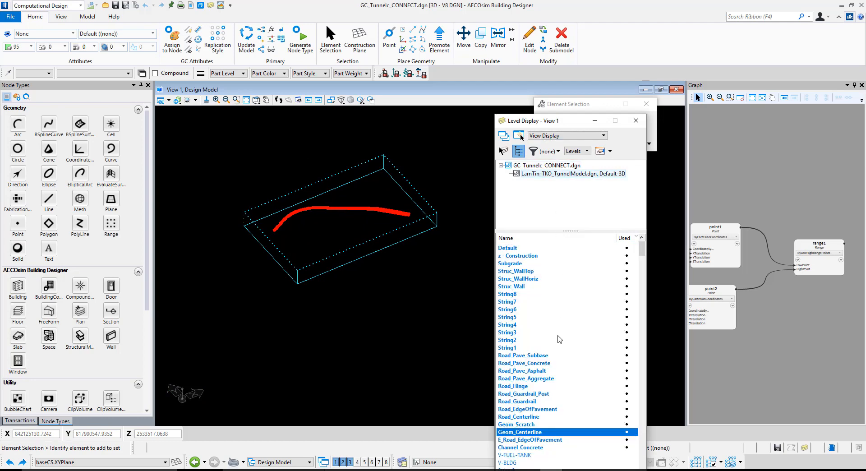
Locate the Geom_Centerline level in Level Display to confirm the alignment's level
scroll("down", 3)
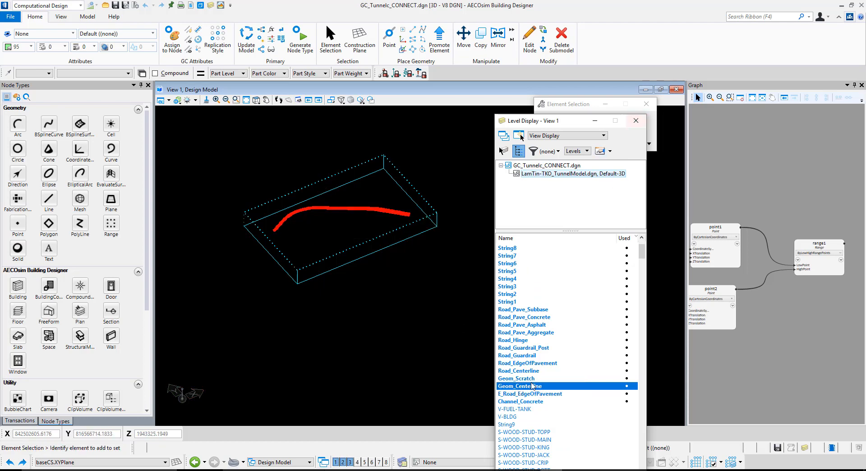
left_click(636, 120)
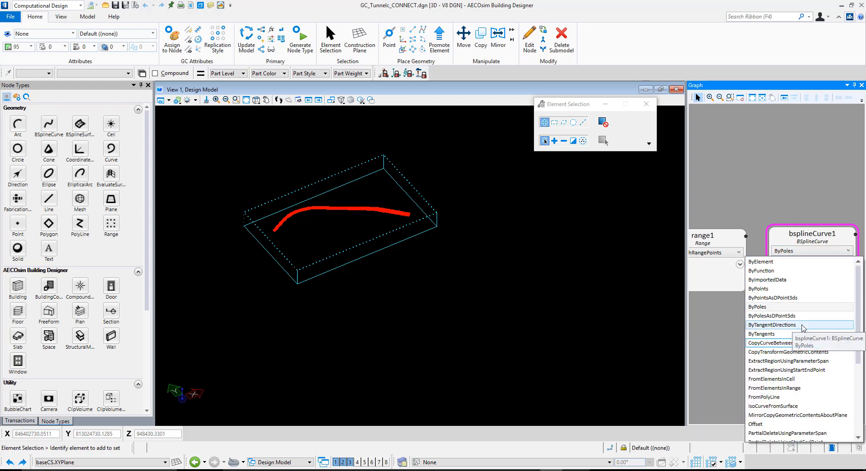
mouse_move(774, 388)
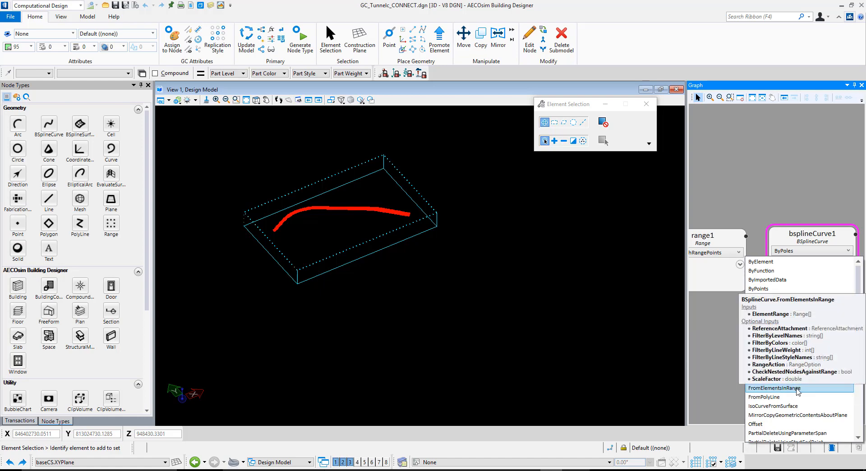
Set bsplineCurve1 to FromElementsInRange, filter by level Geom_Centerline, and wire range1 into ElementRange
left_click(774, 388)
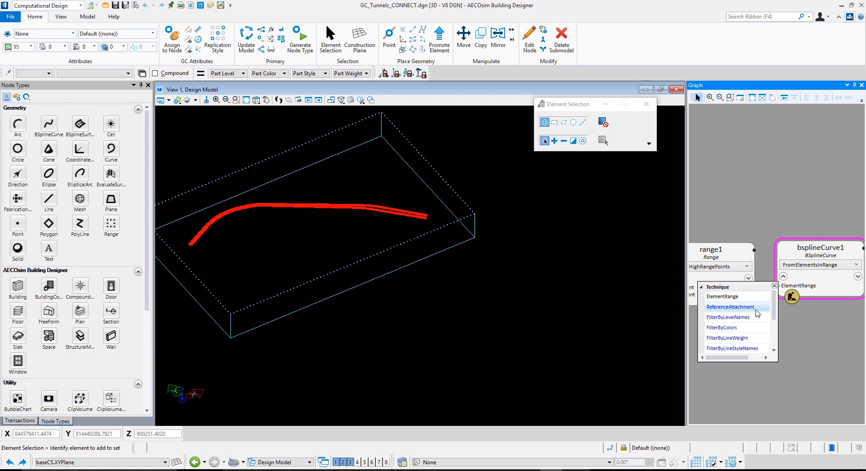
mouse_move(735, 362)
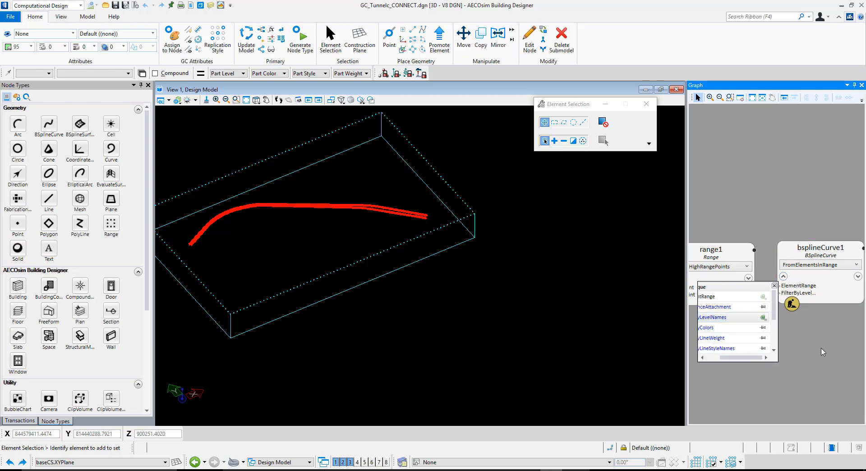
left_click(820, 247)
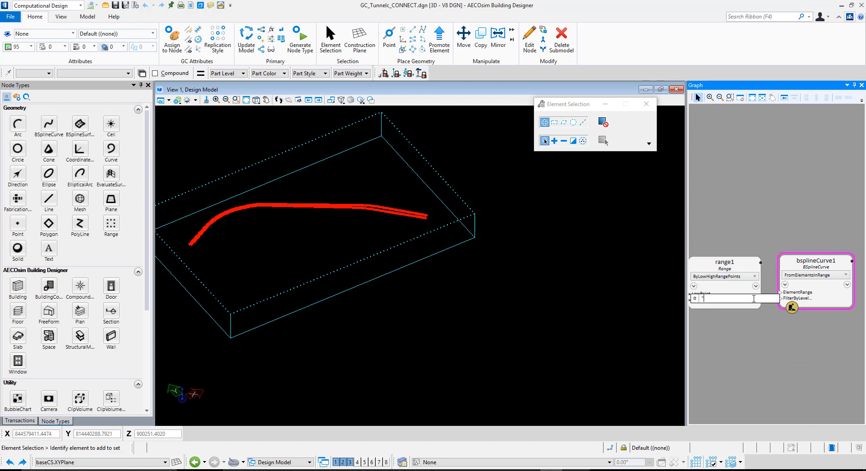
type("G")
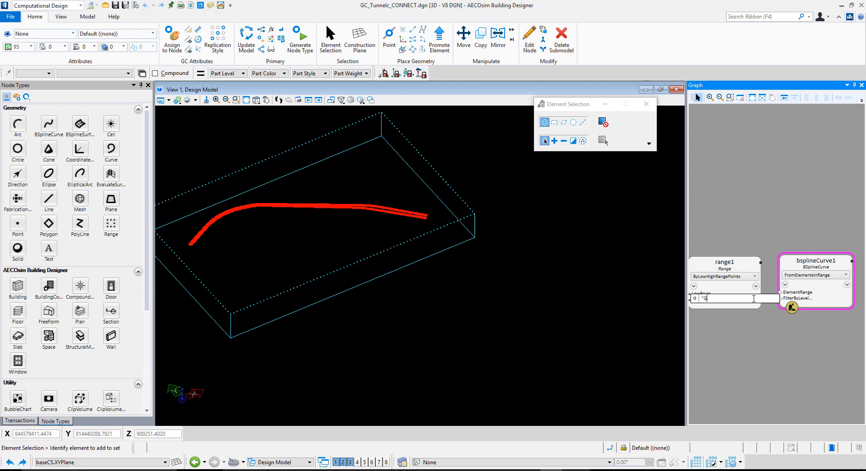
type("Geom_Cen")
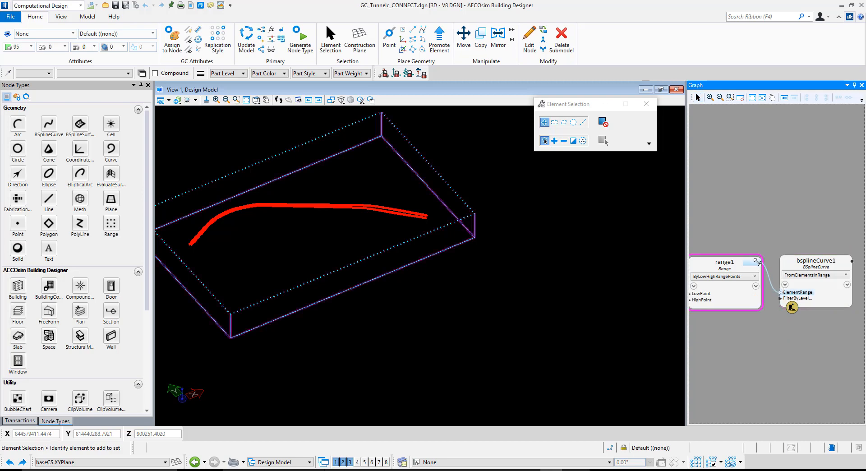
left_click(815, 261)
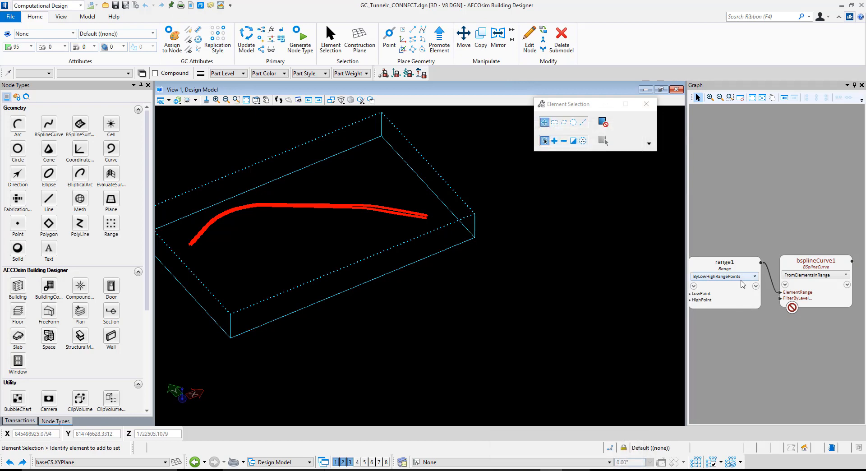
mouse_move(111, 148)
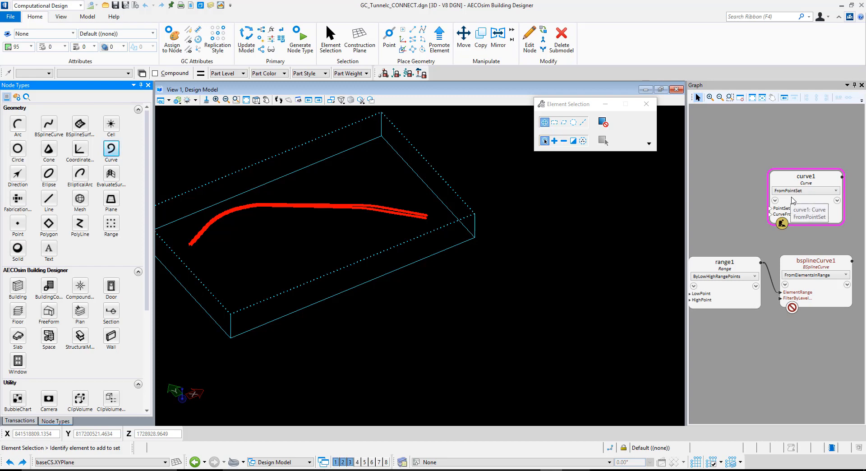
Switch curve1's technique to FromElementsInRange so it collects elements by range and level filter
left_click(836, 189)
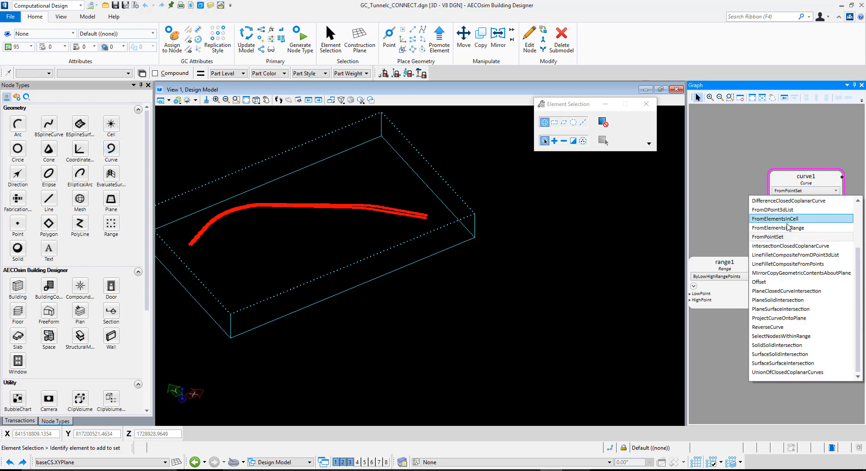
left_click(778, 227)
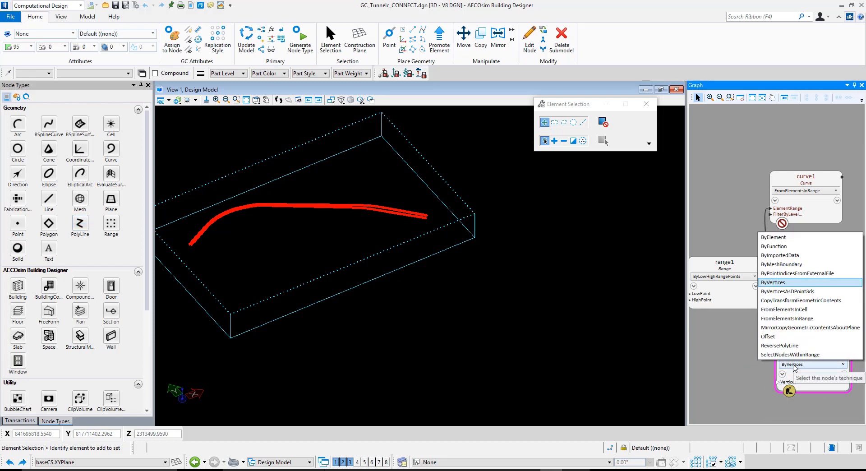
Give polyLine1 the FromElementsInRange technique, fed by range1 like curve1 and bsplineCurve1
left_click(772, 282)
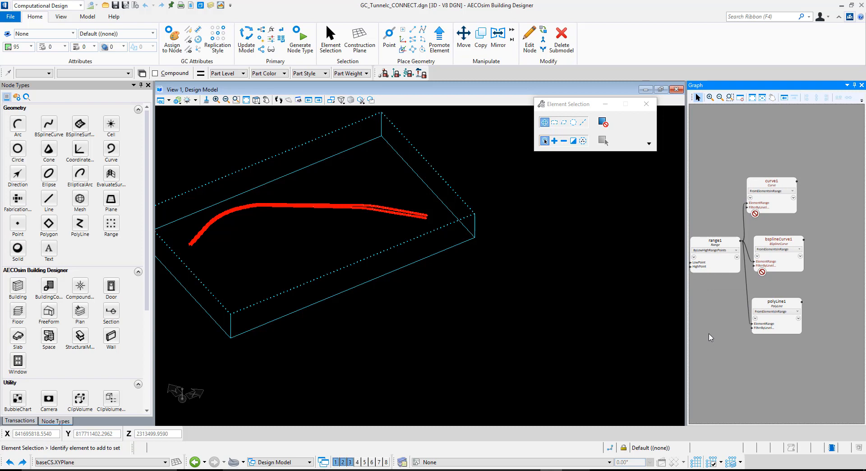
mouse_move(714, 340)
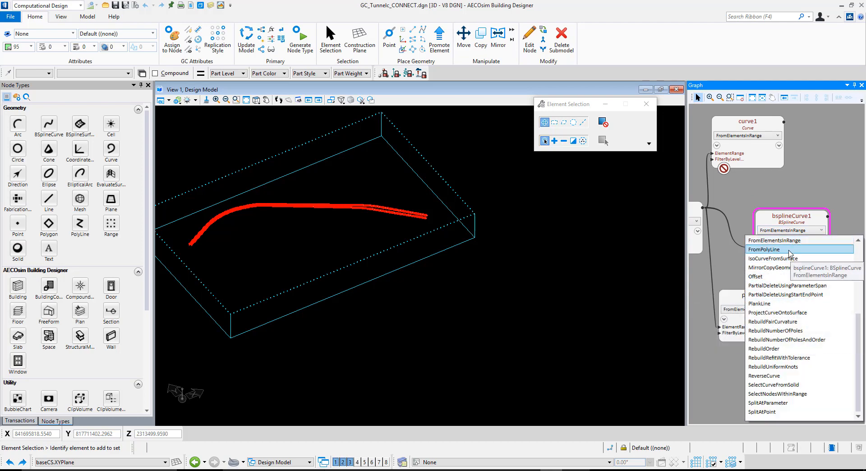
Set bsplineCurve1 to FromPolyLine with polyLine1 as its PolyLine input
left_click(763, 249)
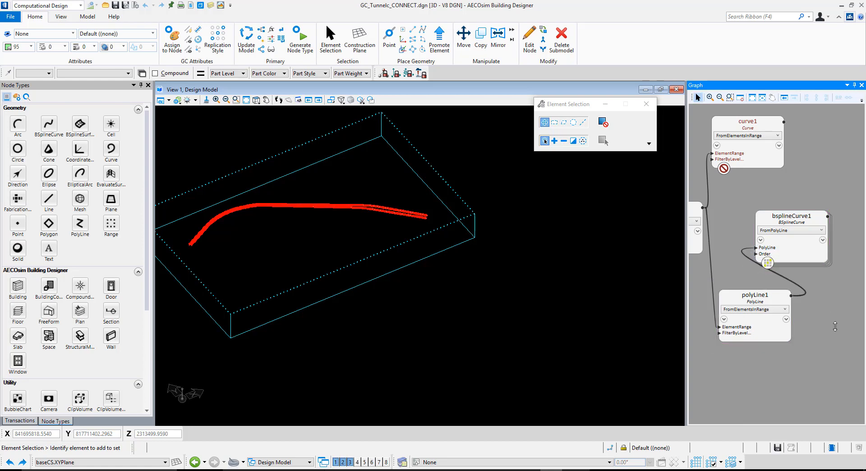
mouse_move(806, 255)
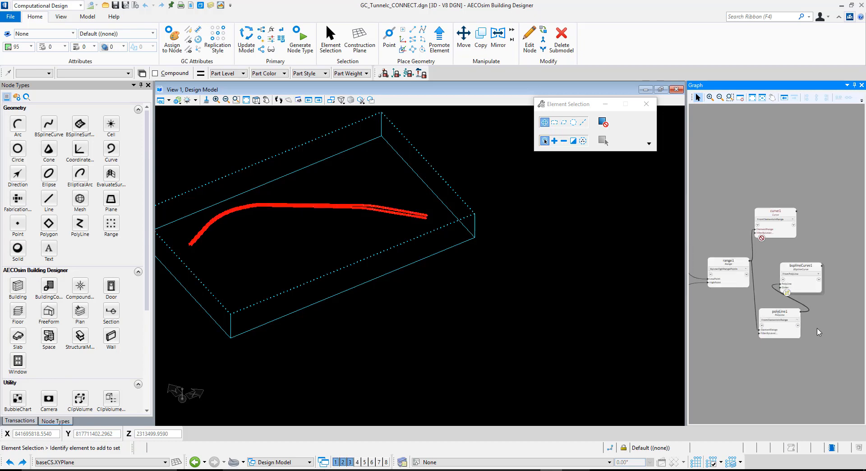
right_click(780, 324)
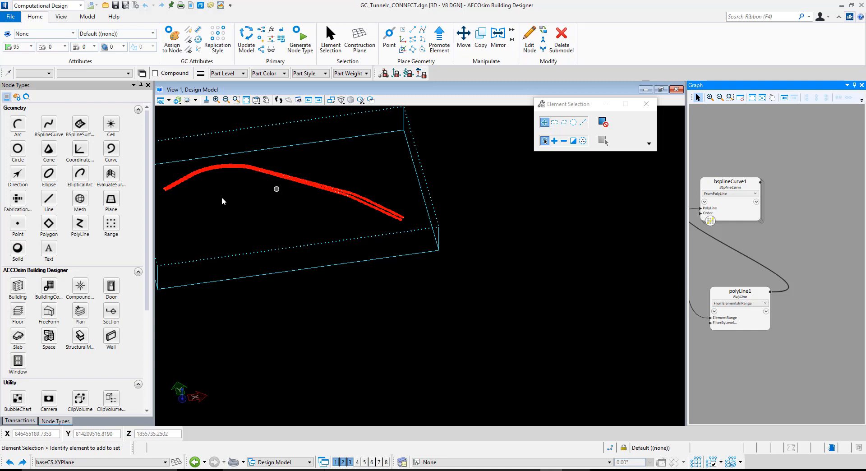
mouse_move(209, 205)
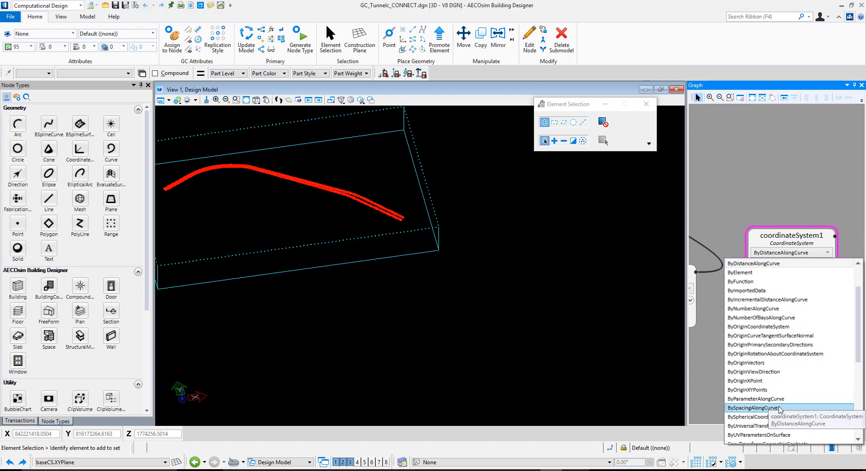
Place coordinateSystem1 BySpacingAlongCurve on the centerline curve with Spacing 5000
left_click(753, 408)
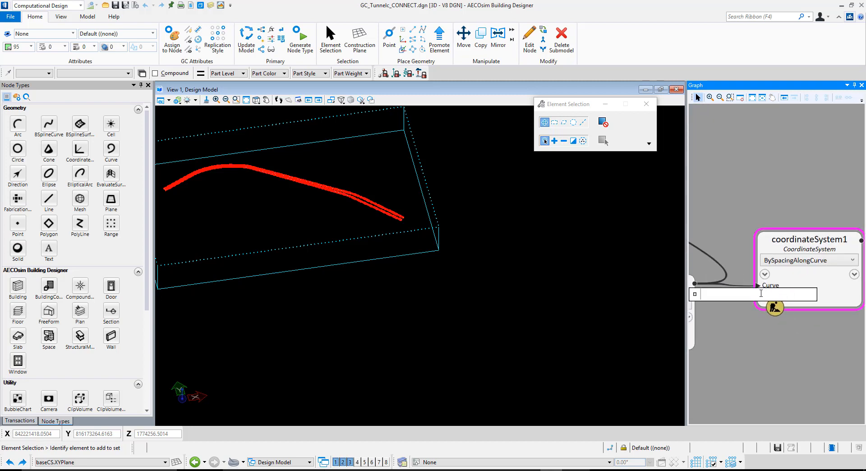
type("5000")
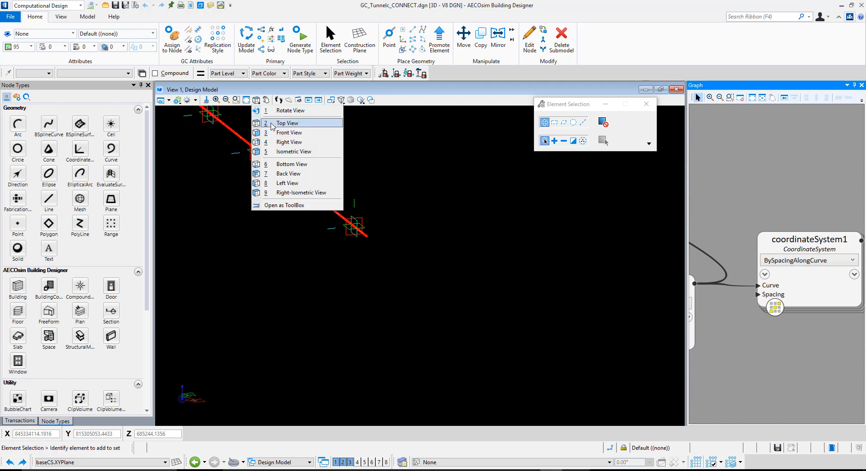
View the centerlines from Top, then add a circle1 node to the graph
left_click(286, 123)
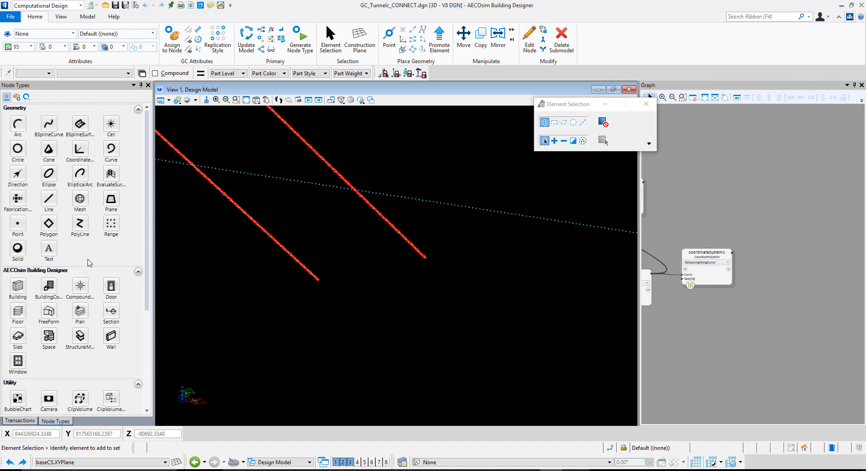
left_click(17, 148)
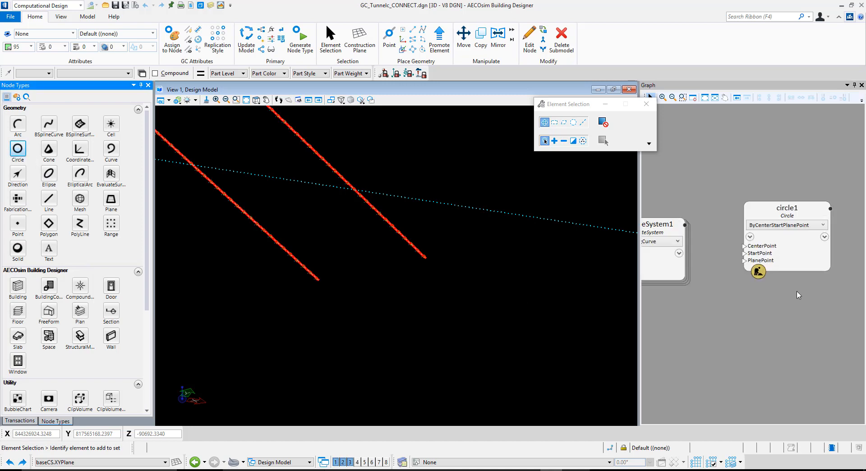
mouse_move(786, 286)
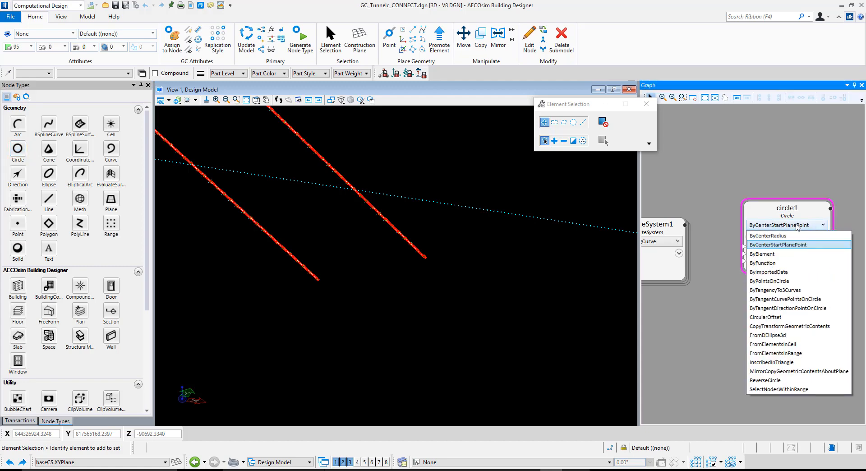
mouse_move(768, 235)
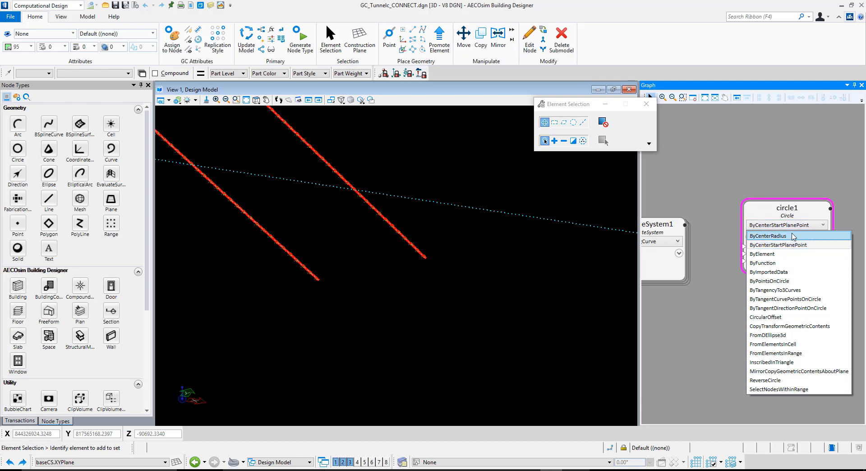
Define circle1 ByCenterRadius, centred on coordinateSystem1 with Radius 400
left_click(768, 235)
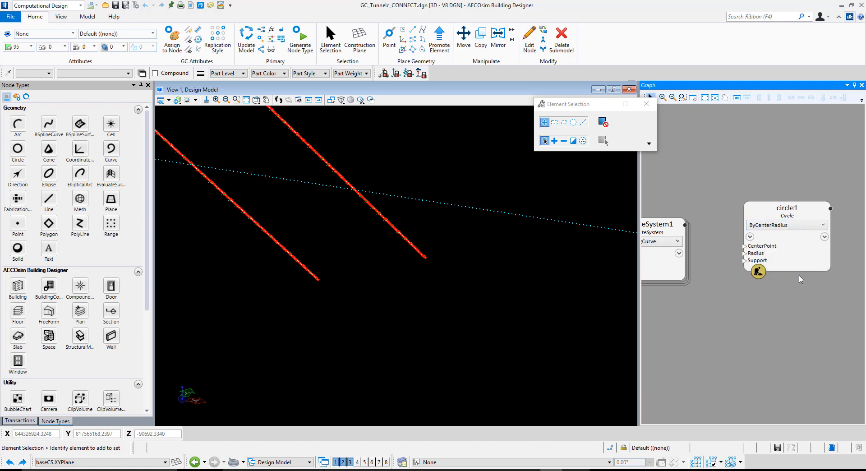
left_click(786, 207)
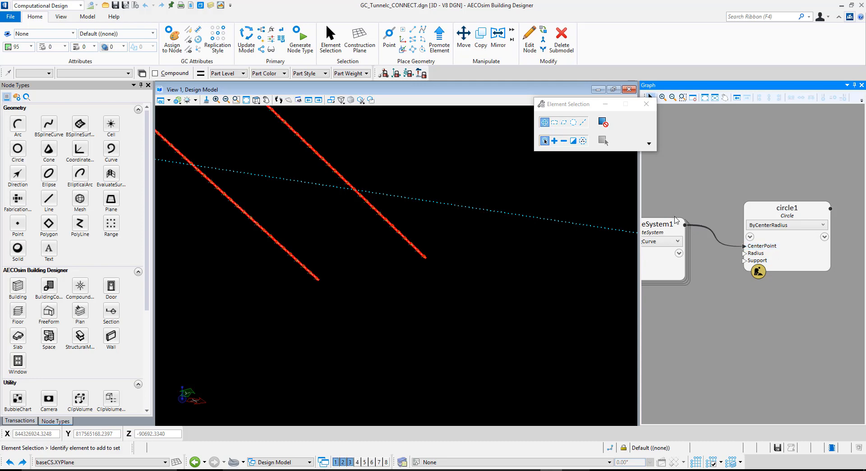
left_click(756, 252)
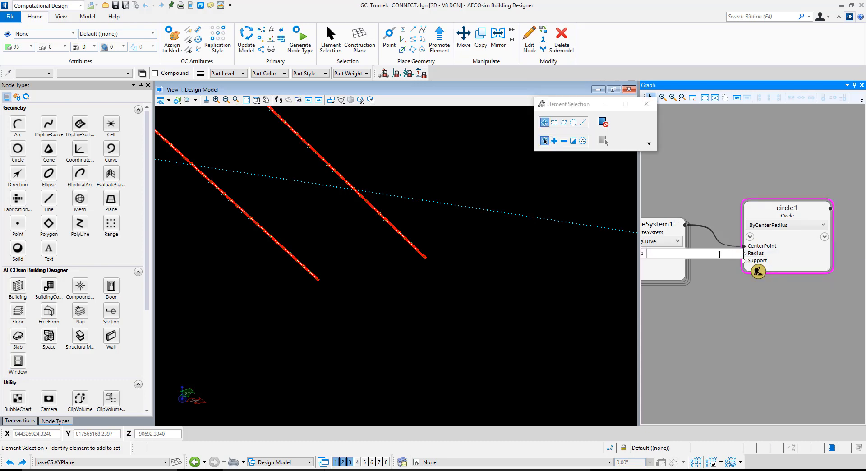
type("400")
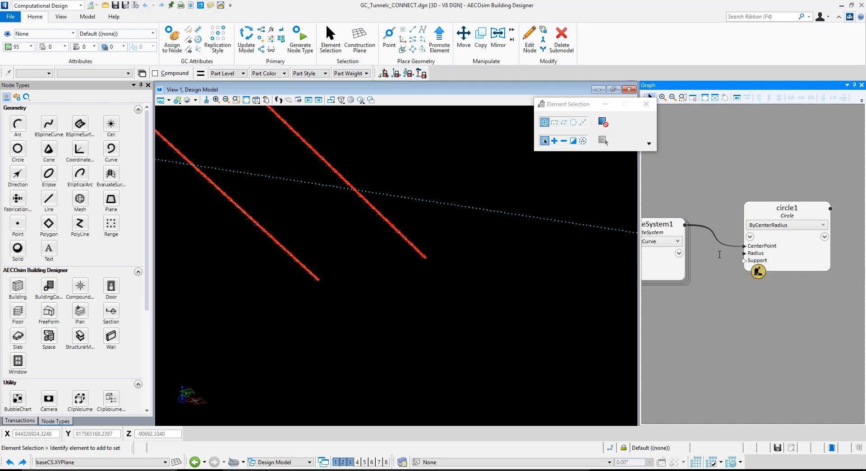
mouse_move(777, 307)
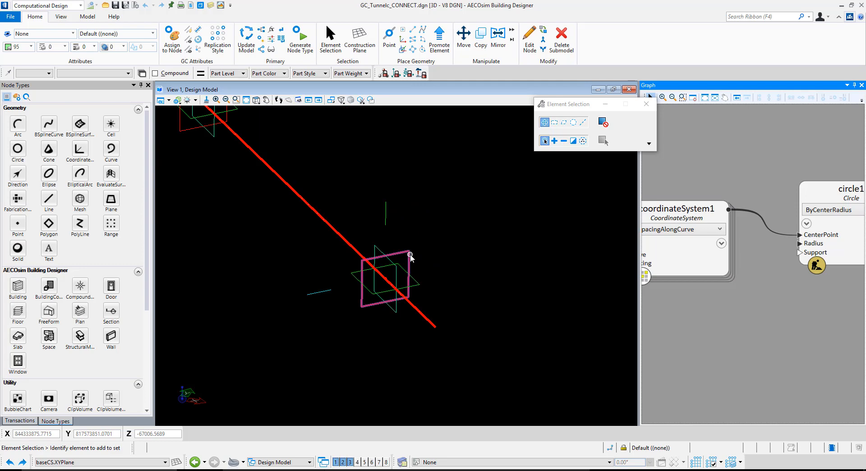
Pick a coordinate system's YZ plane in the model to expose YZPlane as an output of coordinateSystem1
left_click(409, 256)
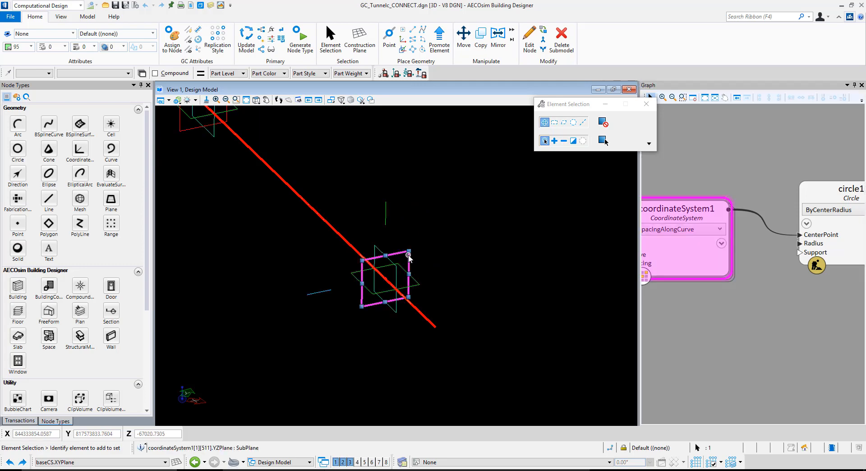
mouse_move(408, 256)
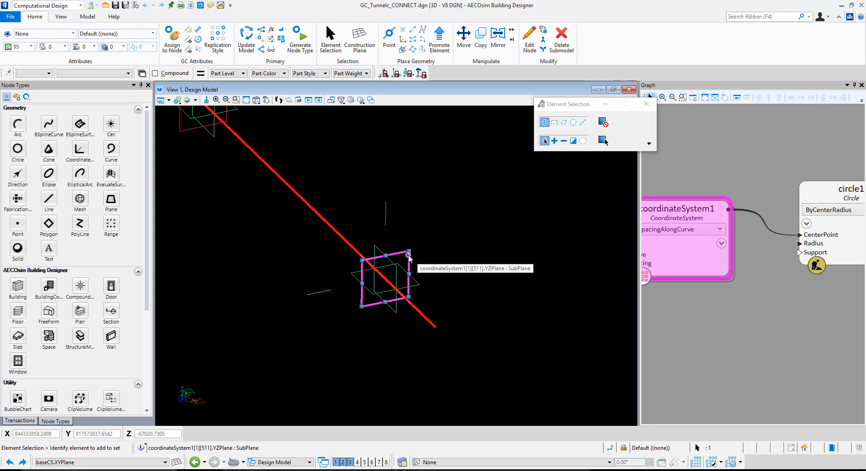
mouse_move(460, 255)
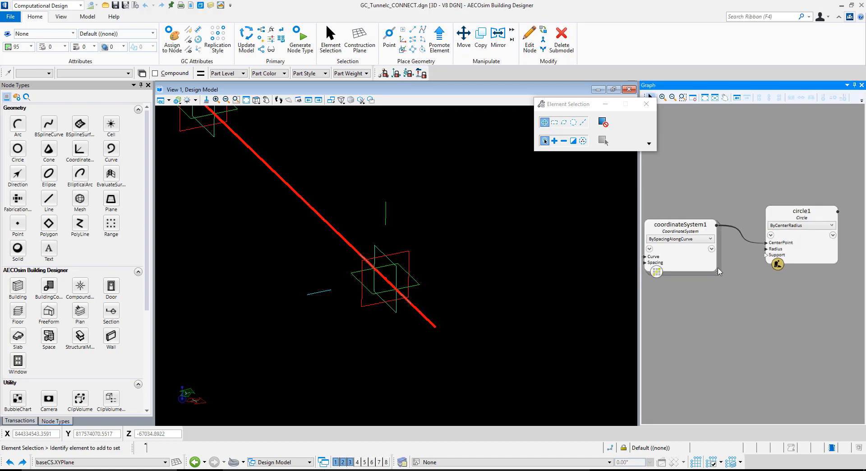
left_click(711, 249)
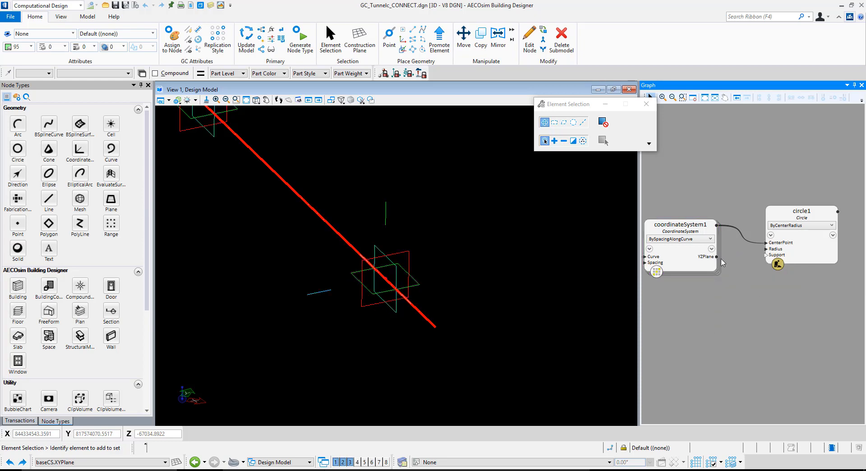
mouse_move(717, 257)
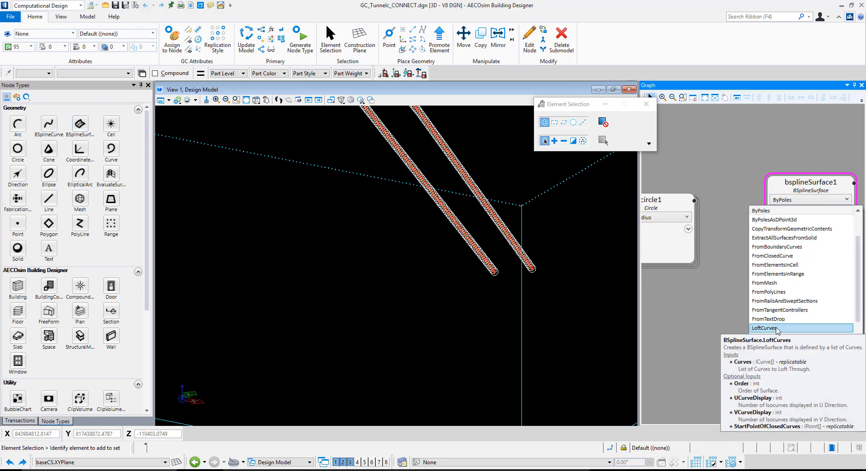
Build bsplineSurface1 by LoftCurves through circle1 with YZPlane as Support, forming twin tunnel tubes
left_click(768, 328)
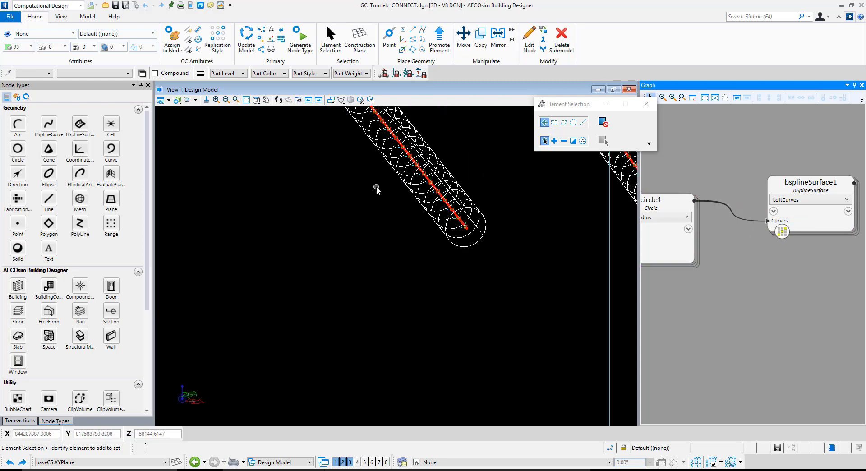
left_click(169, 99)
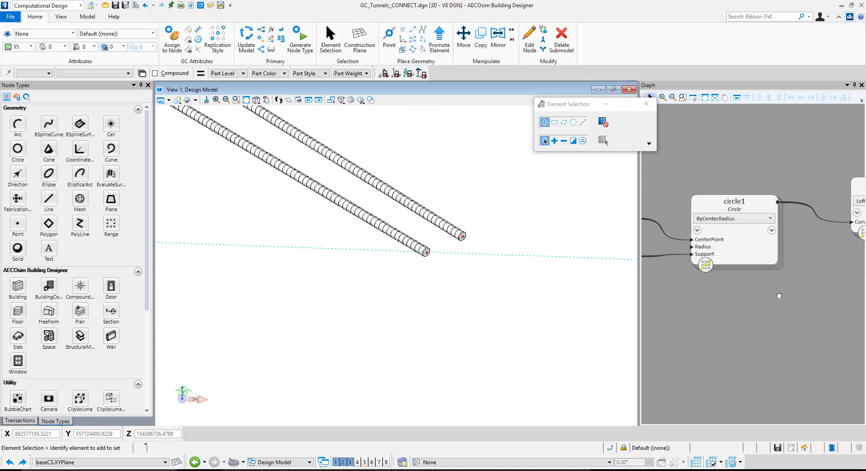
right_click(734, 201)
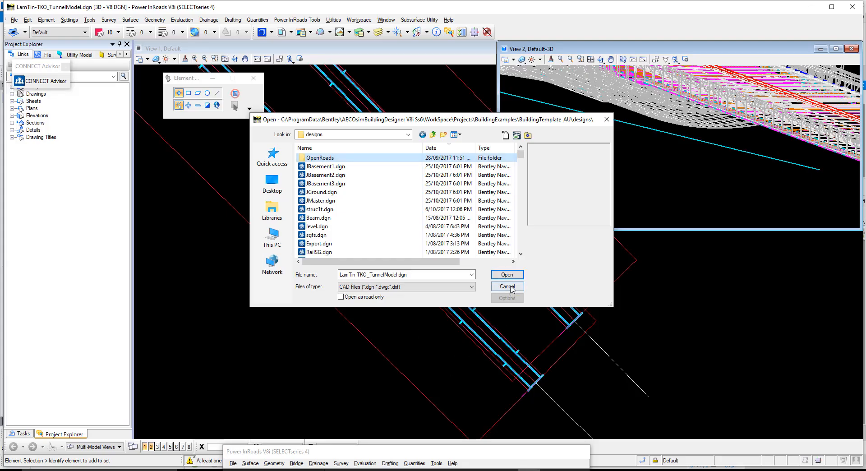
Dismiss InRoads' file-open dialog to return to the tunnel alignment plan view
left_click(507, 286)
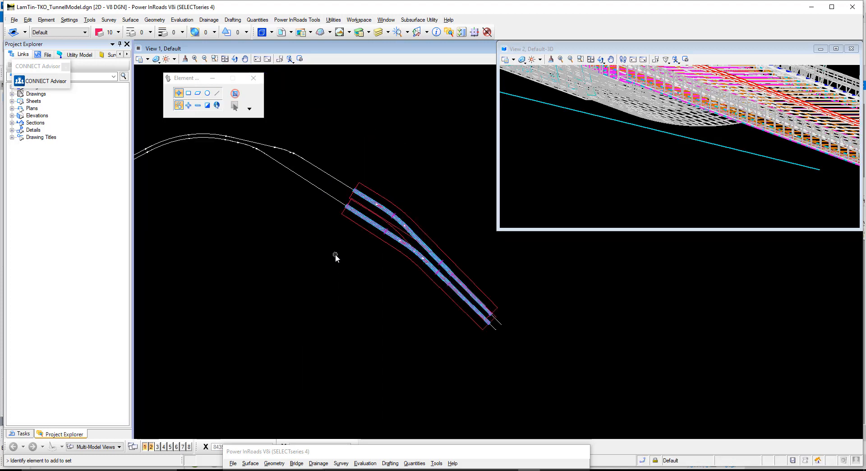
mouse_move(342, 272)
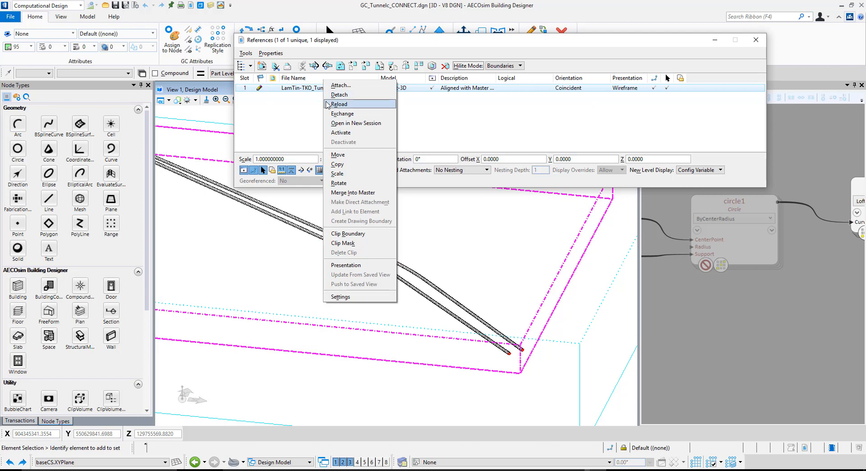
Reload the tunnel model reference attachment and close the References dialog
left_click(339, 104)
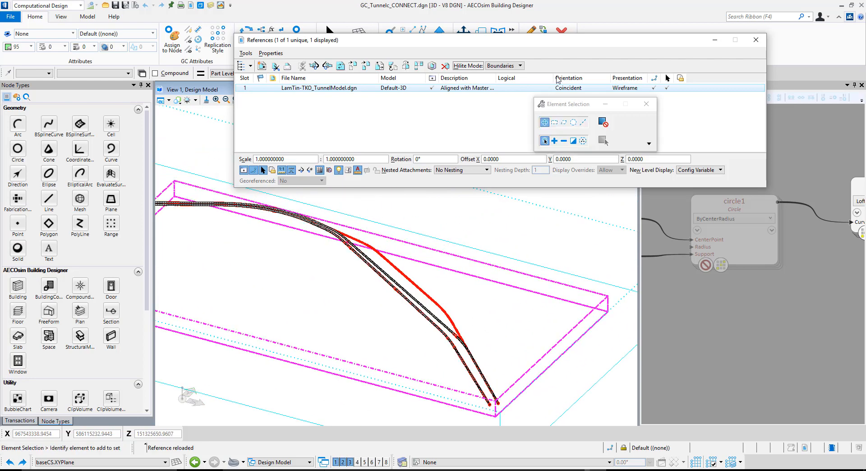
left_click(756, 39)
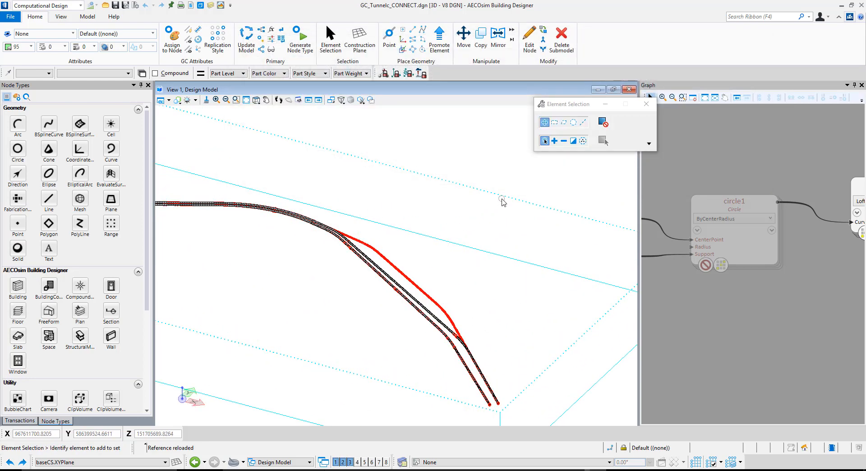
mouse_move(353, 234)
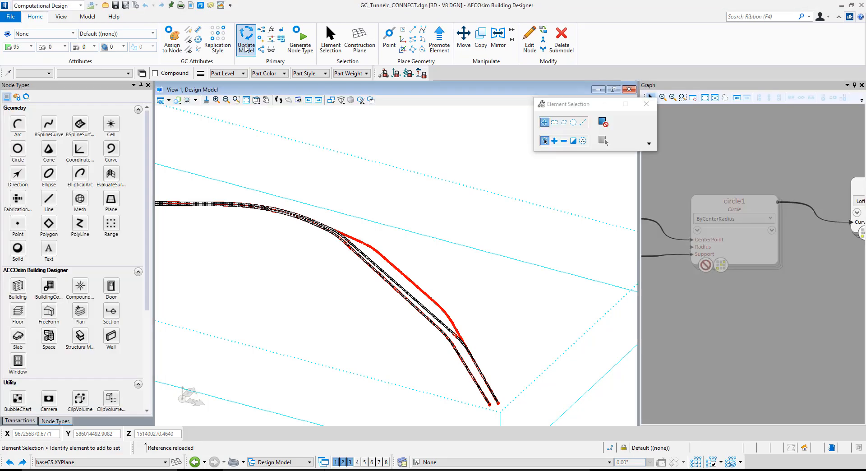
mouse_move(366, 151)
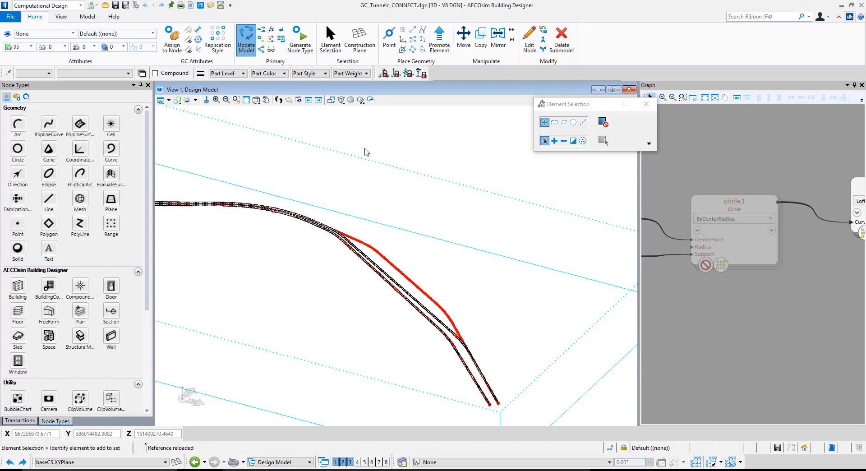